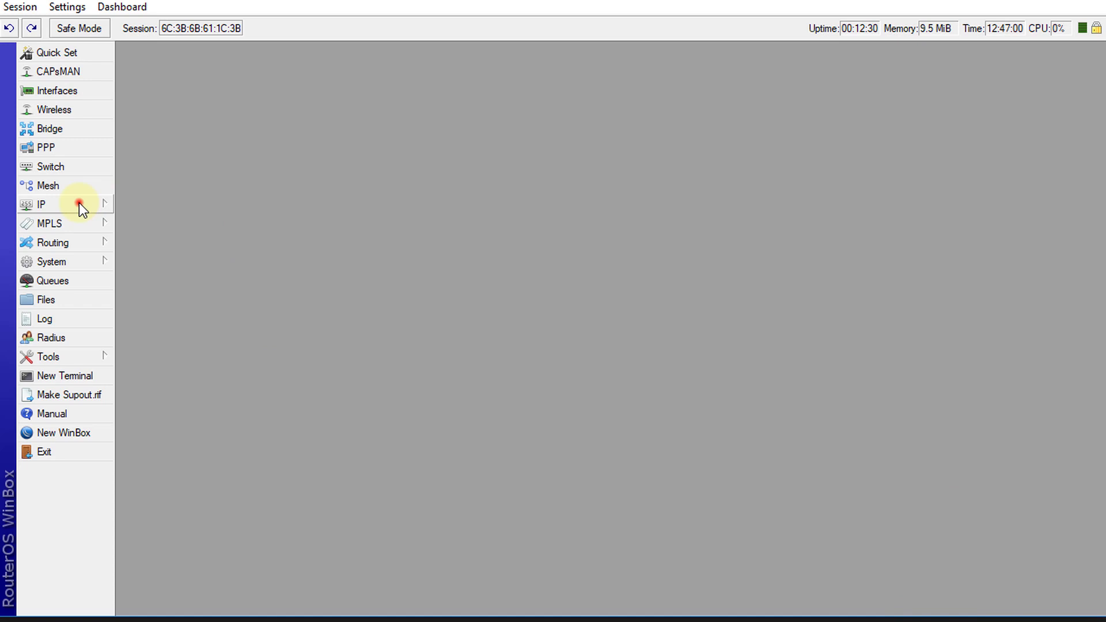
Remove the fasttrack connection rule from the IP > Firewall filter rules.
{"action": "left_click", "coordinate": [41, 204]}
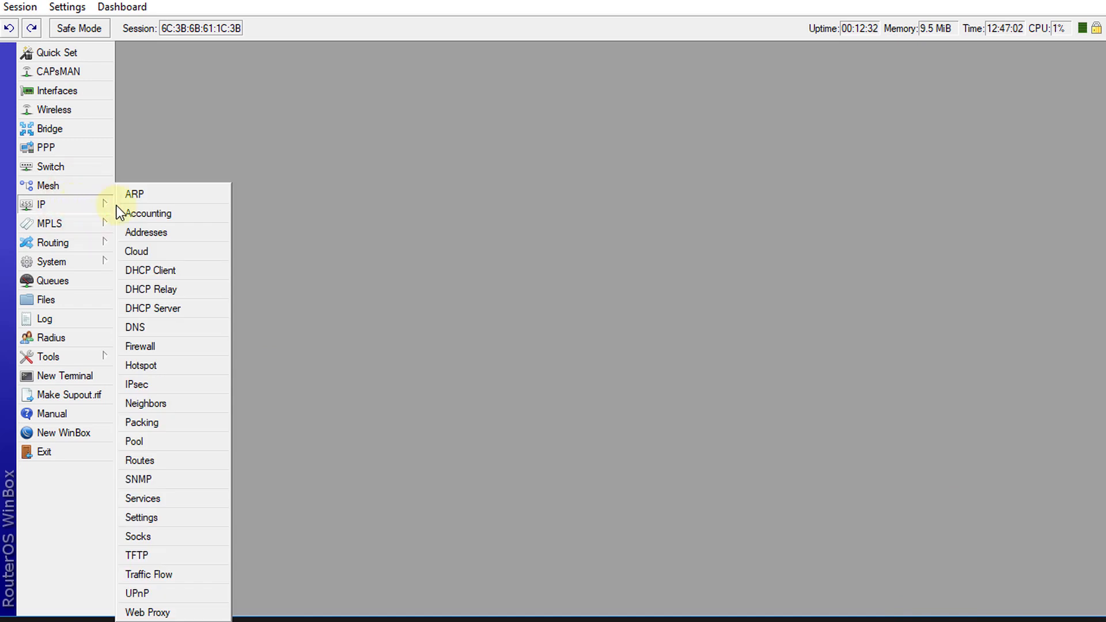
{"action": "left_click", "coordinate": [139, 346]}
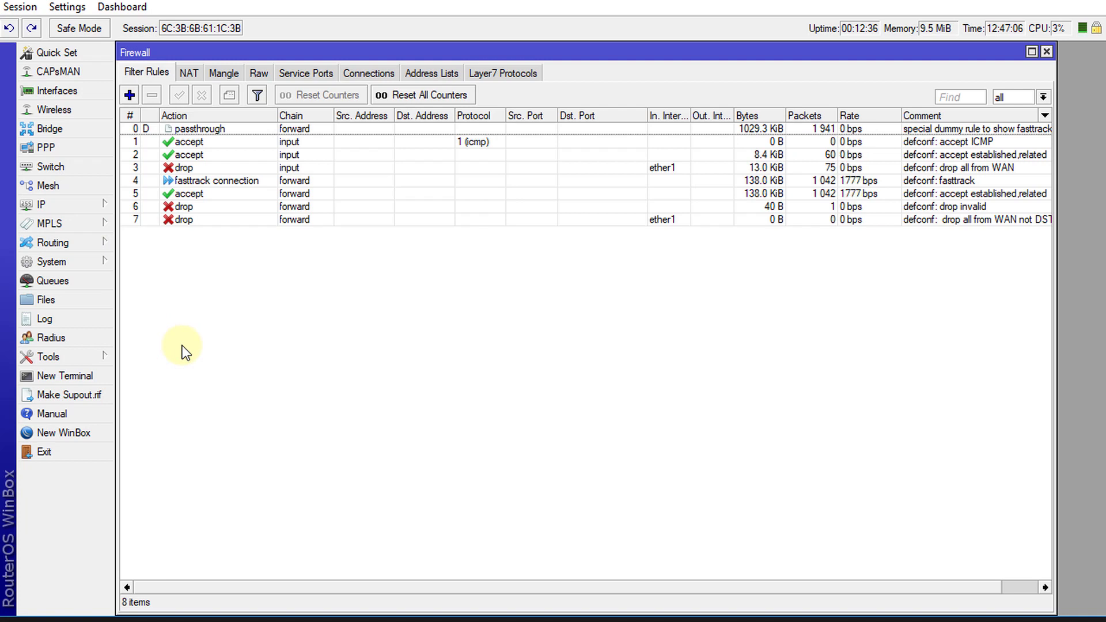
{"action": "left_click", "coordinate": [211, 180]}
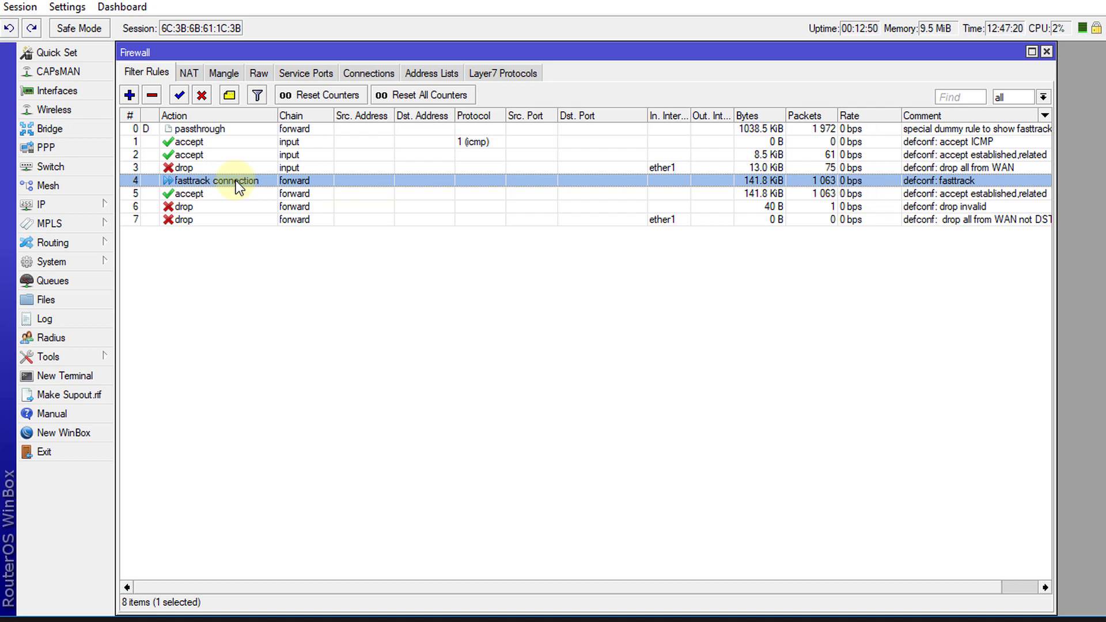
{"action": "left_click", "coordinate": [150, 95]}
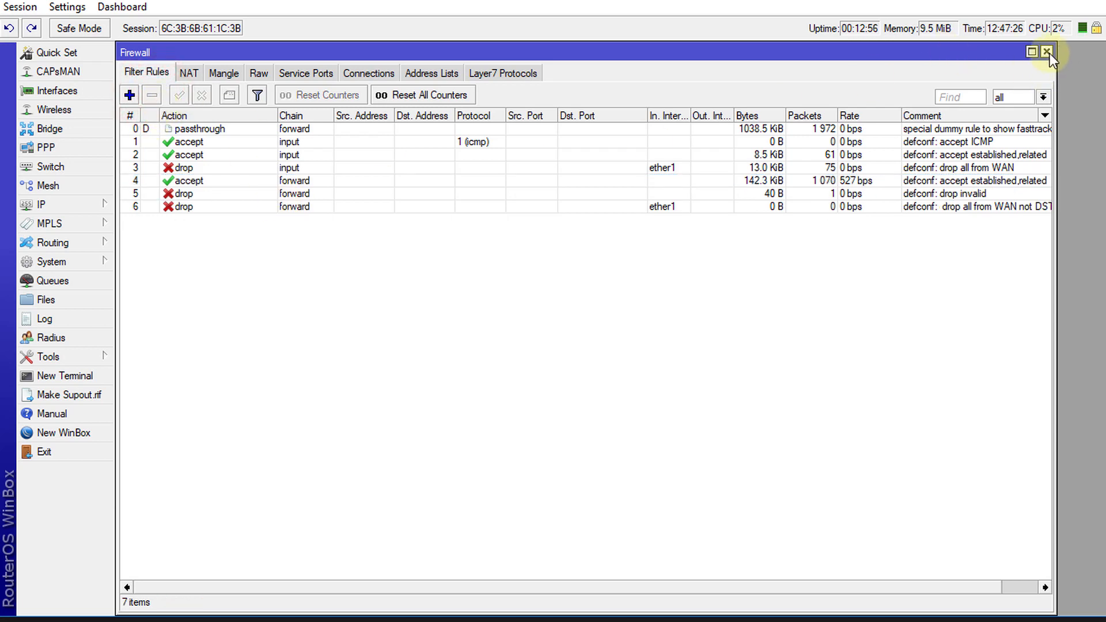
{"action": "mouse_move", "coordinate": [214, 318]}
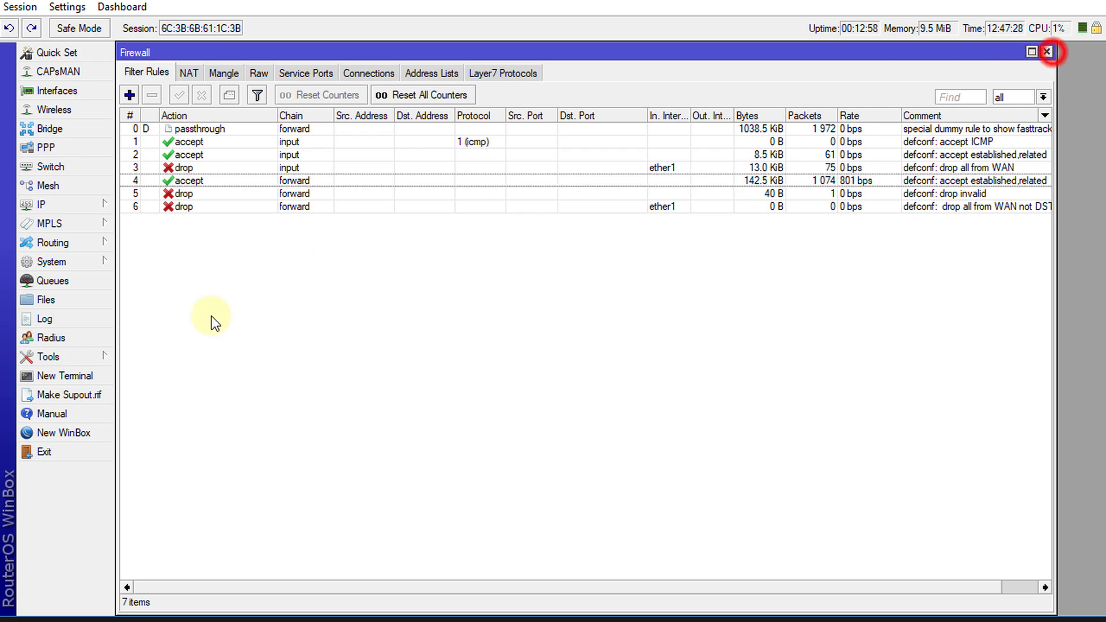
Close the Firewall window, reboot the router via System > Reboot, and reconnect.
{"action": "left_click", "coordinate": [1047, 52]}
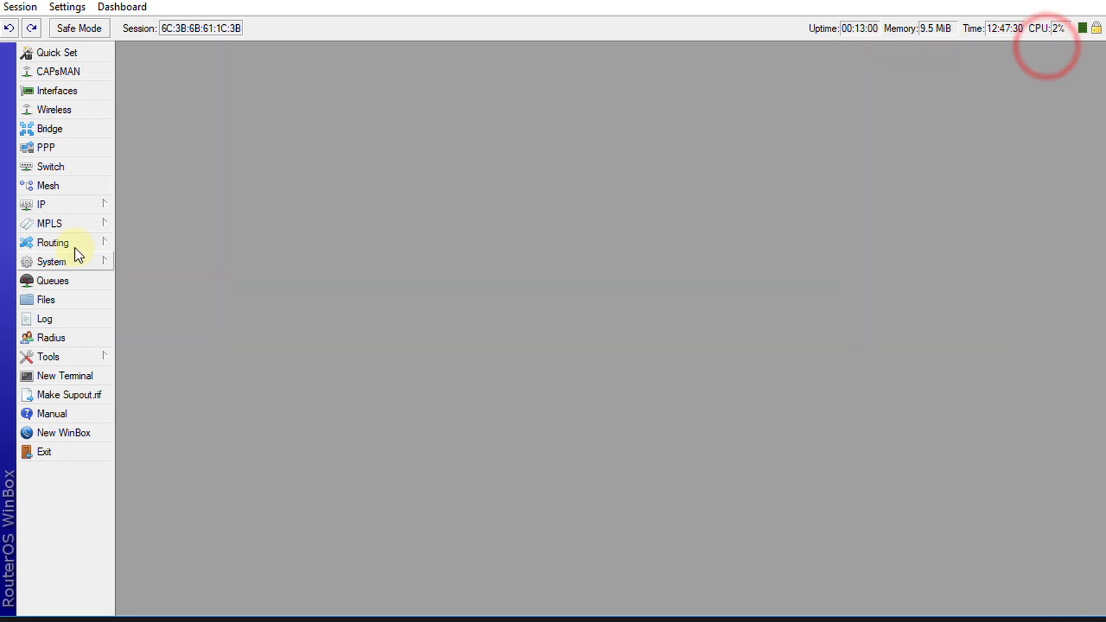
{"action": "left_click", "coordinate": [50, 261]}
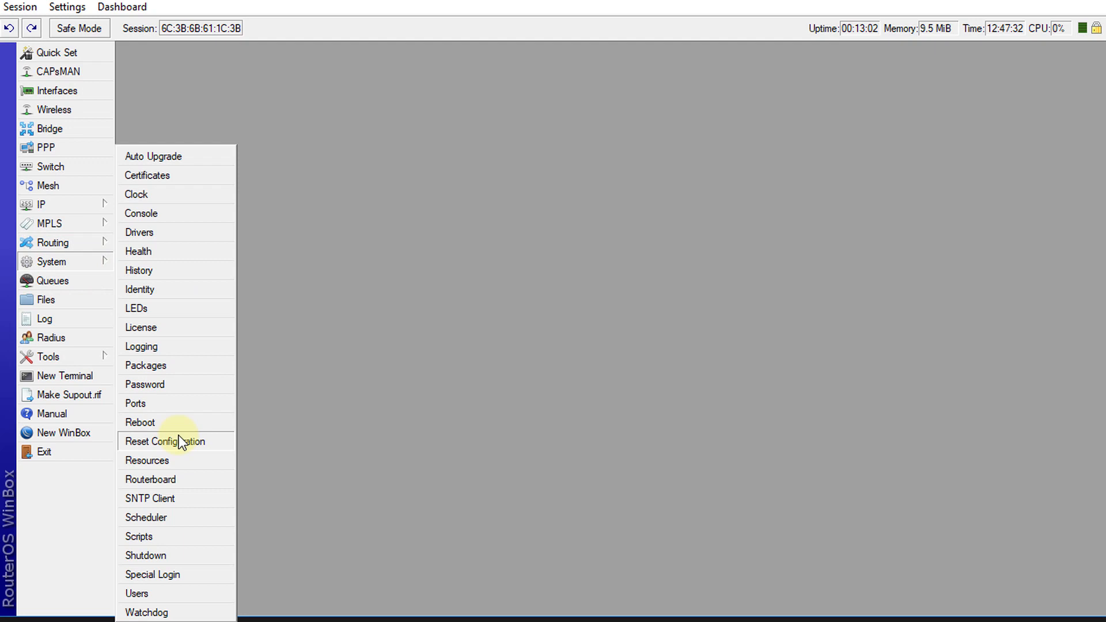
{"action": "left_click", "coordinate": [140, 422]}
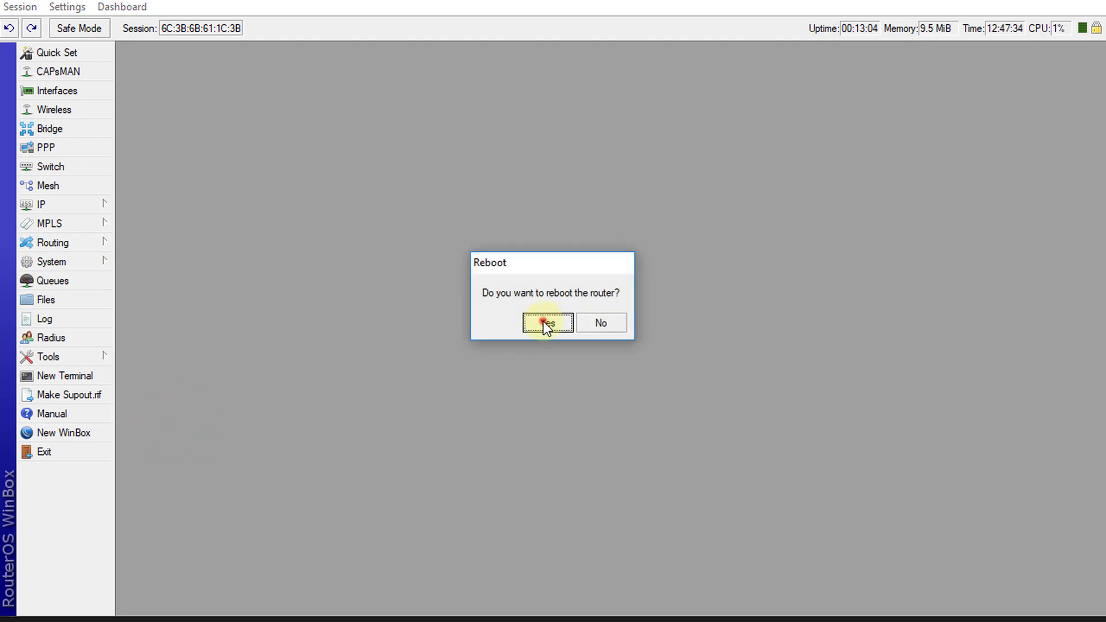
{"action": "left_click", "coordinate": [549, 322]}
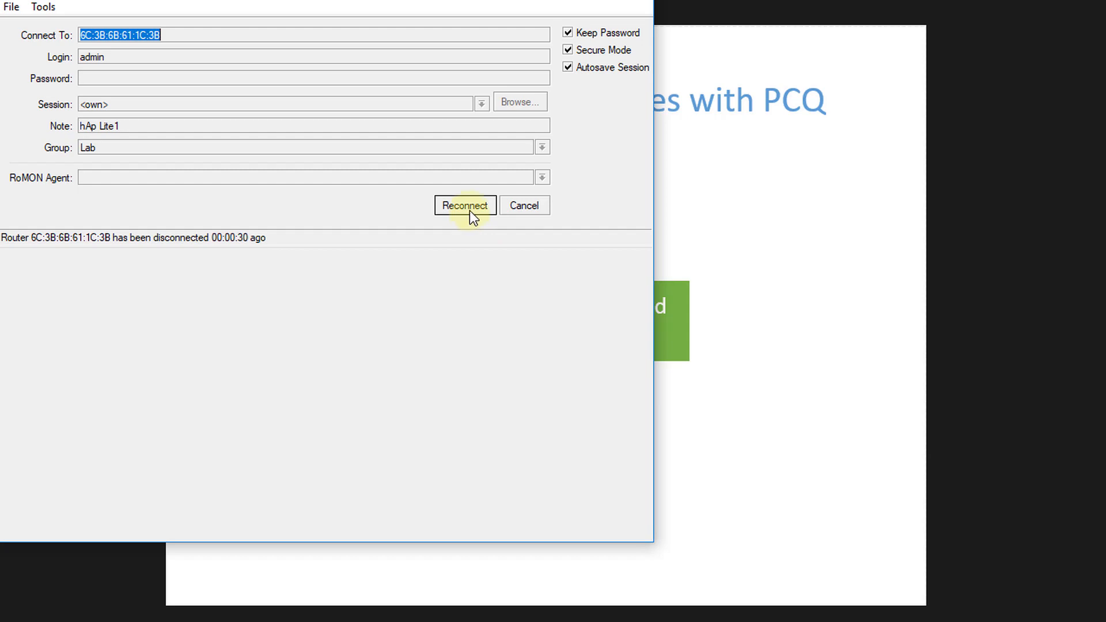
{"action": "left_click", "coordinate": [464, 205]}
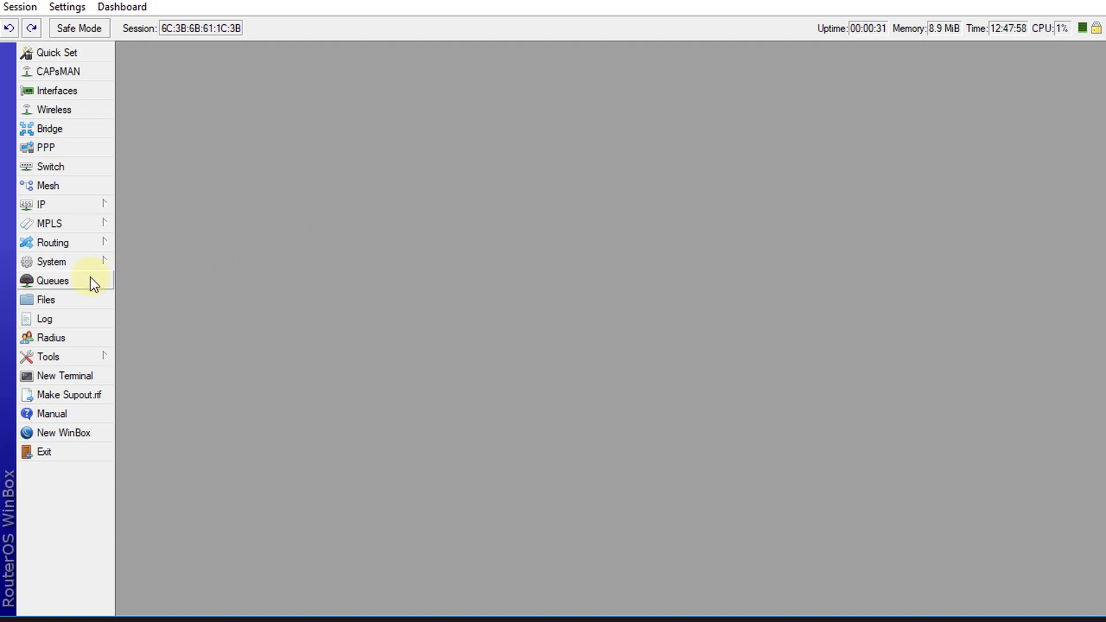
Show the empty queue list and the DHCP server's 192.168.88.0/24 network beneath it.
{"action": "left_click", "coordinate": [52, 280]}
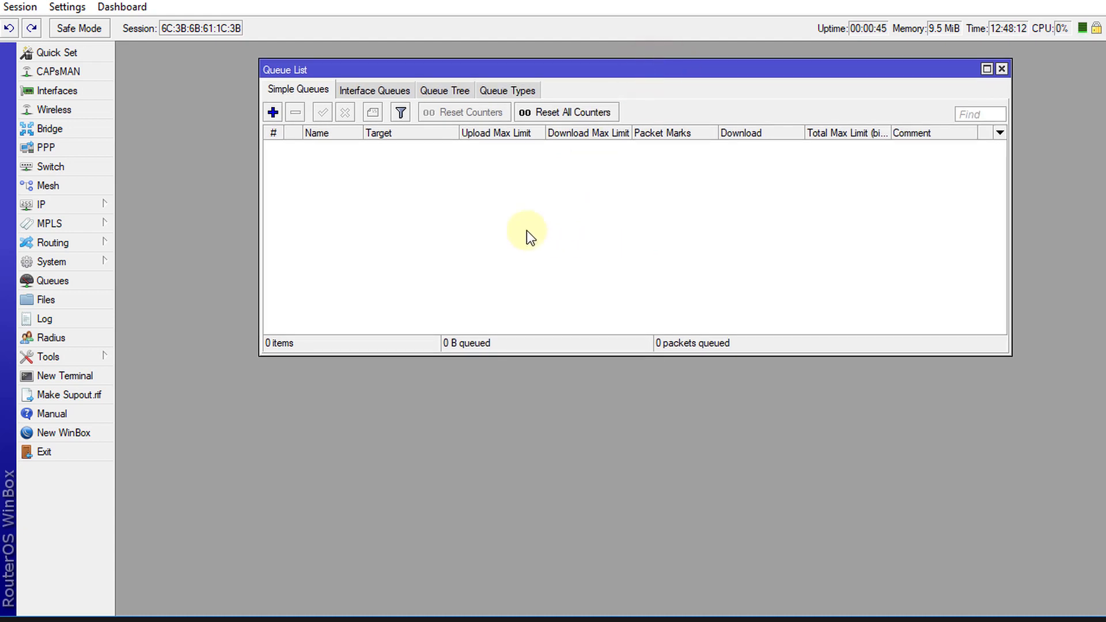
{"action": "mouse_move", "coordinate": [63, 207]}
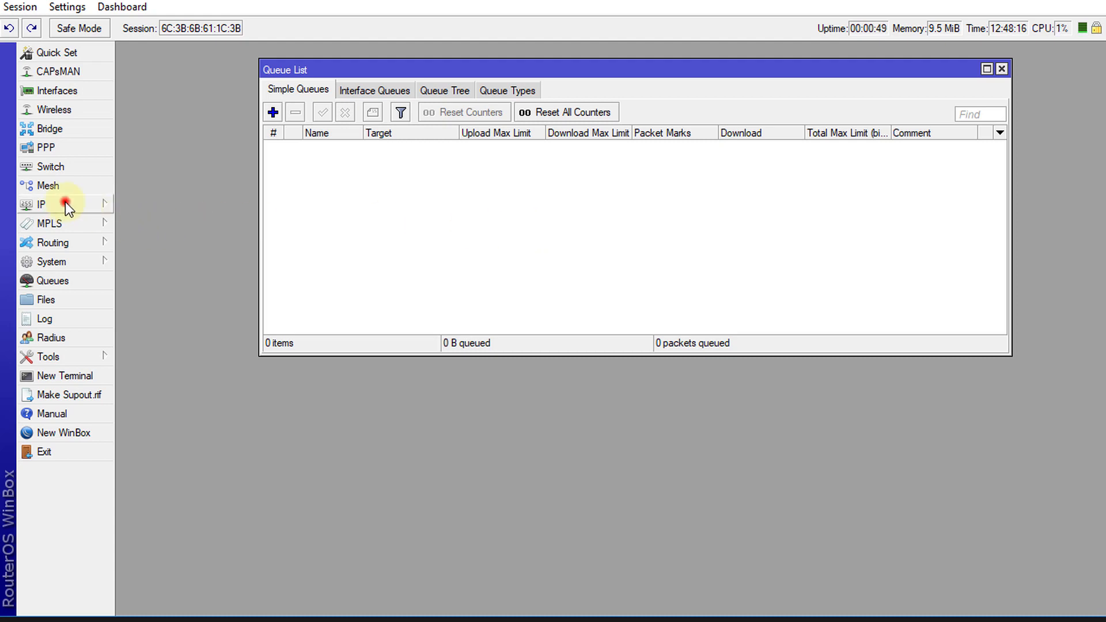
{"action": "left_click", "coordinate": [40, 204]}
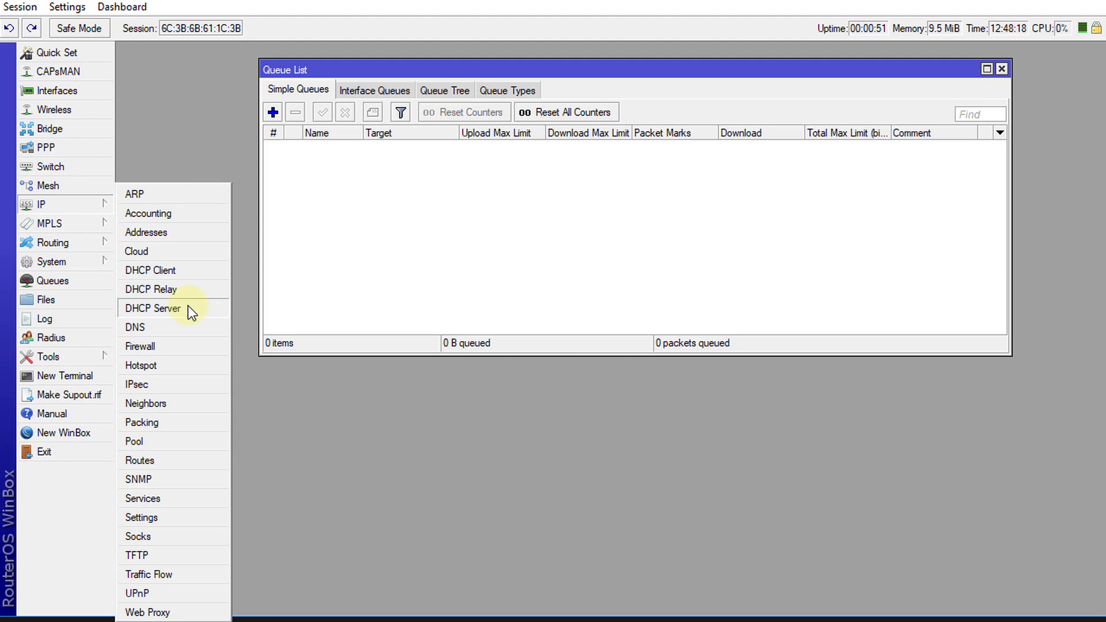
{"action": "left_click", "coordinate": [152, 309]}
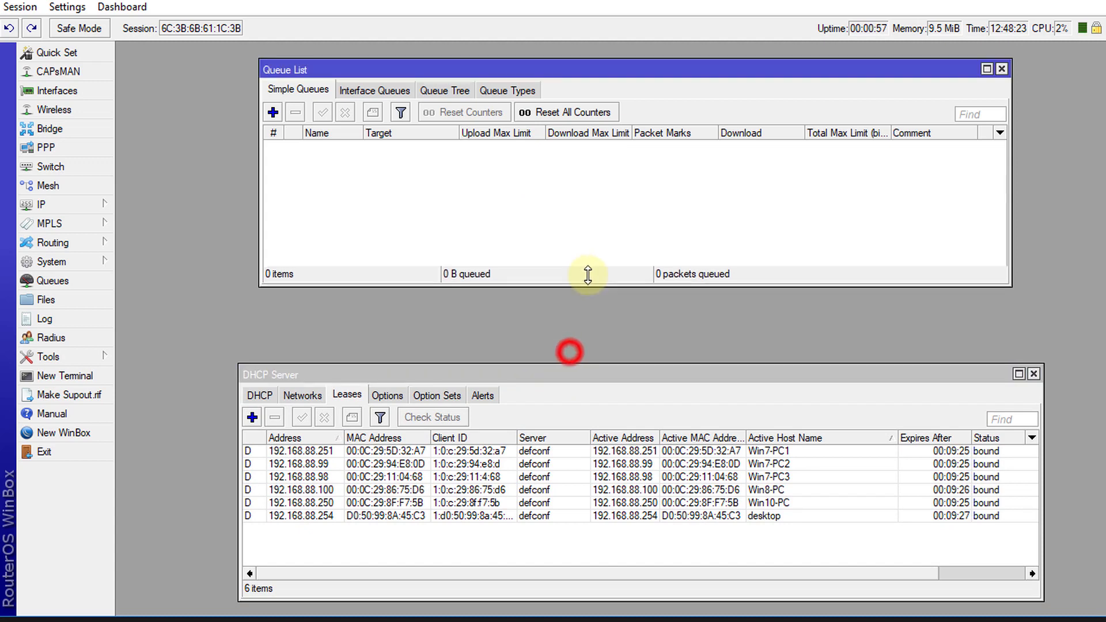
{"action": "left_click_drag", "start_coordinate": [570, 353], "coordinate": [593, 291]}
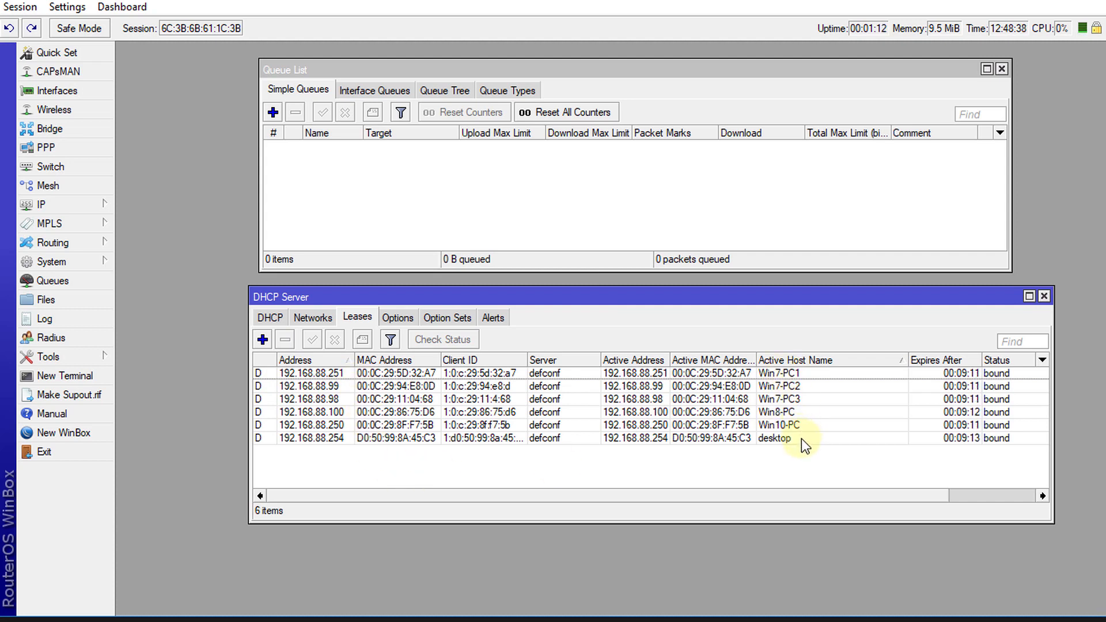
{"action": "mouse_move", "coordinate": [501, 443]}
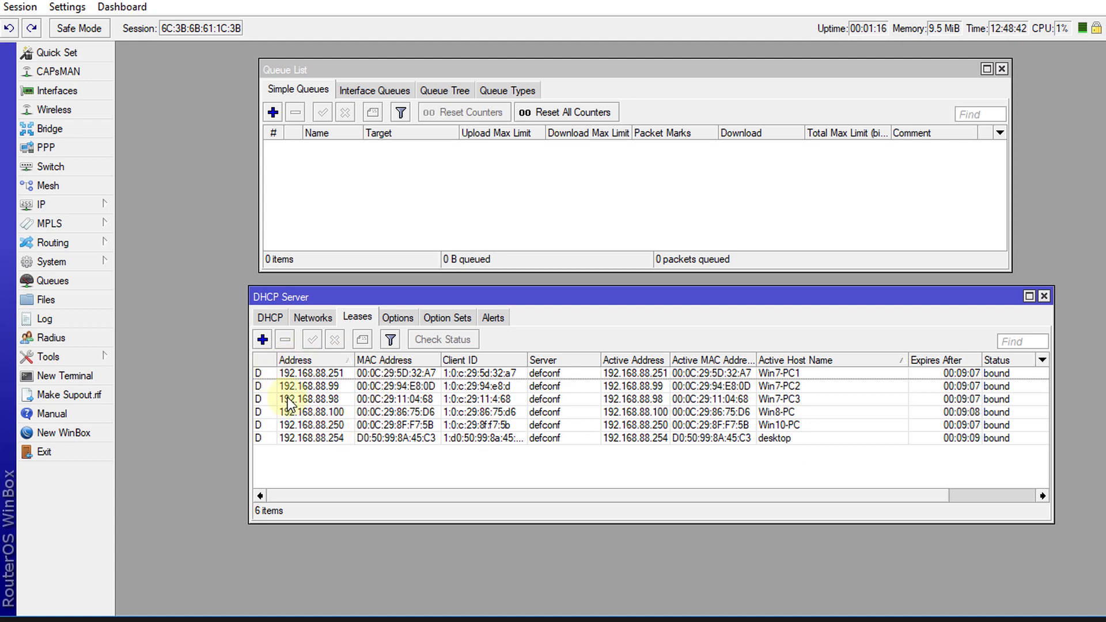
{"action": "left_click", "coordinate": [312, 318]}
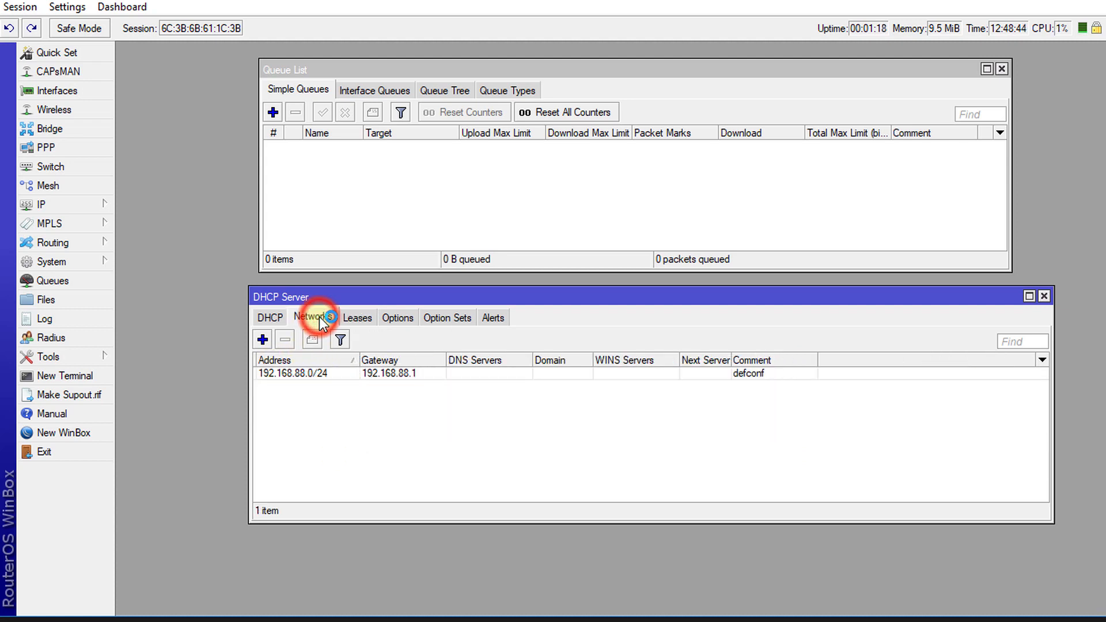
{"action": "left_click", "coordinate": [312, 318]}
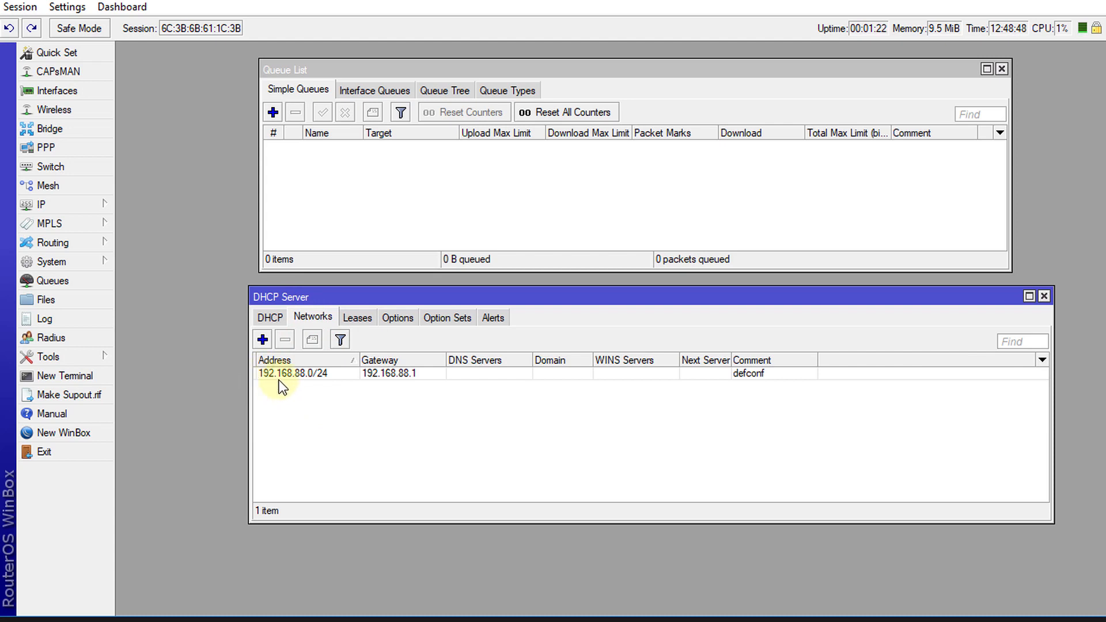
{"action": "mouse_move", "coordinate": [314, 385]}
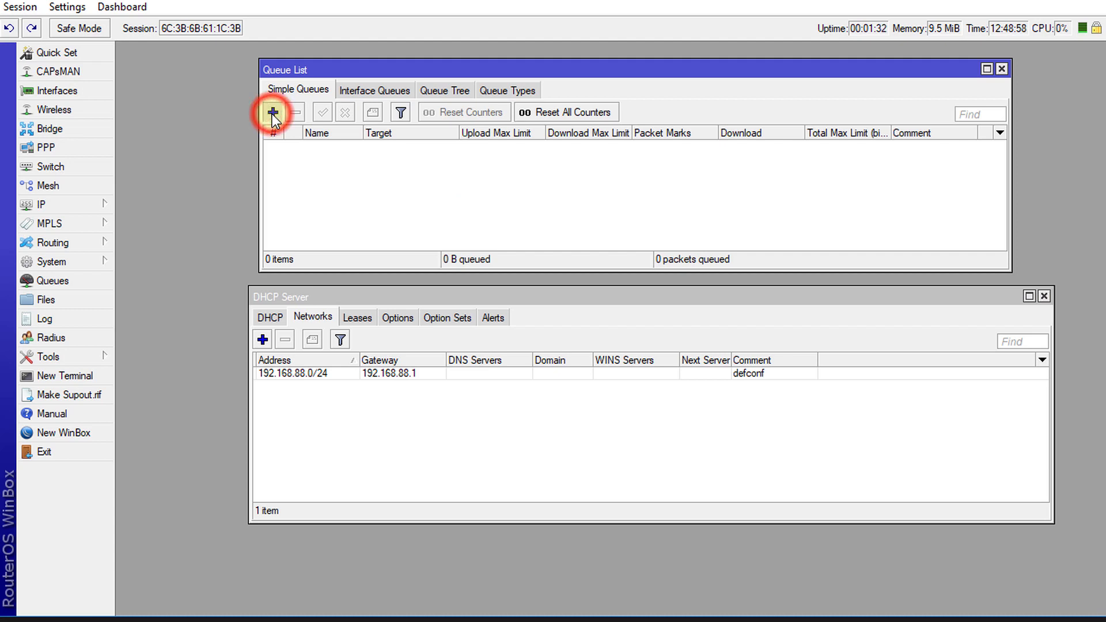
Create a new simple queue named 'All Bandwidth' targeting 192.168.88.0/24.
{"action": "left_click", "coordinate": [272, 112]}
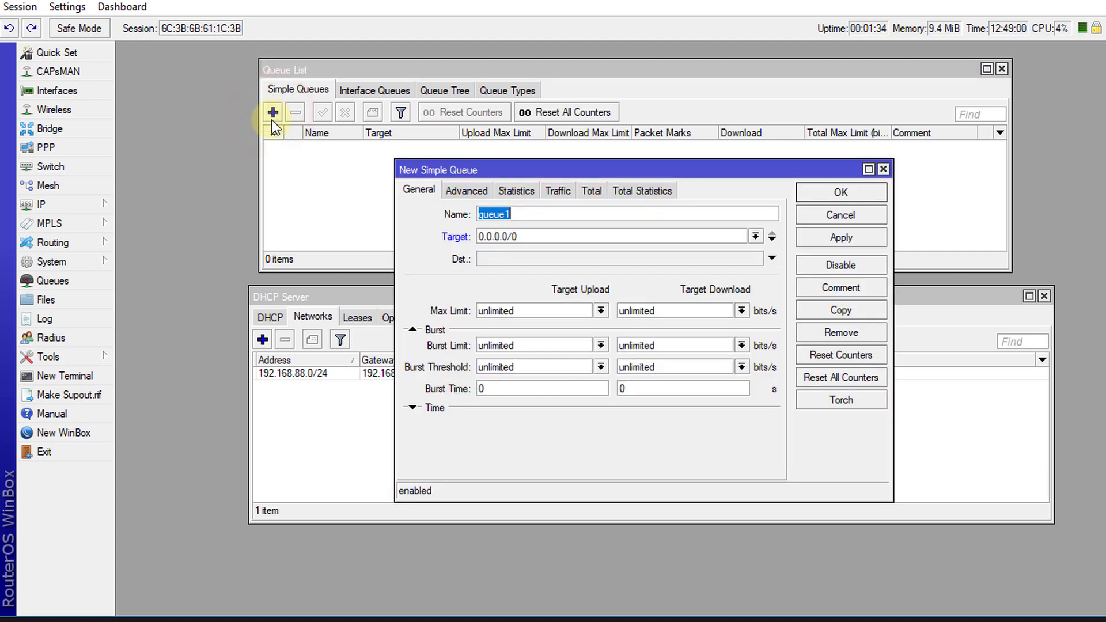
{"action": "mouse_move", "coordinate": [272, 111]}
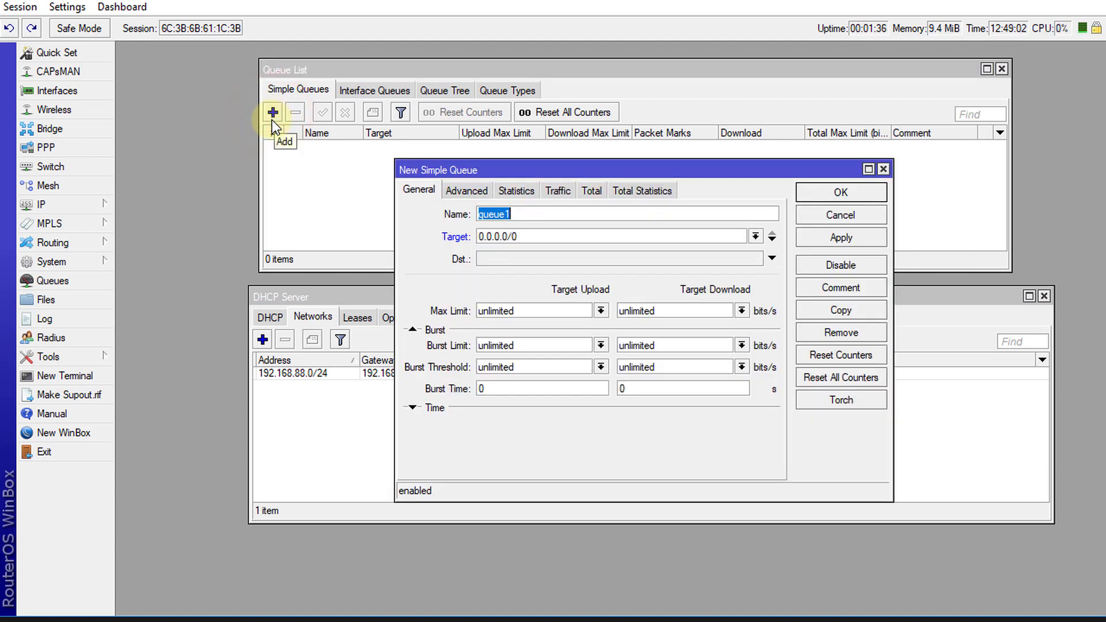
{"action": "type", "text": "A"}
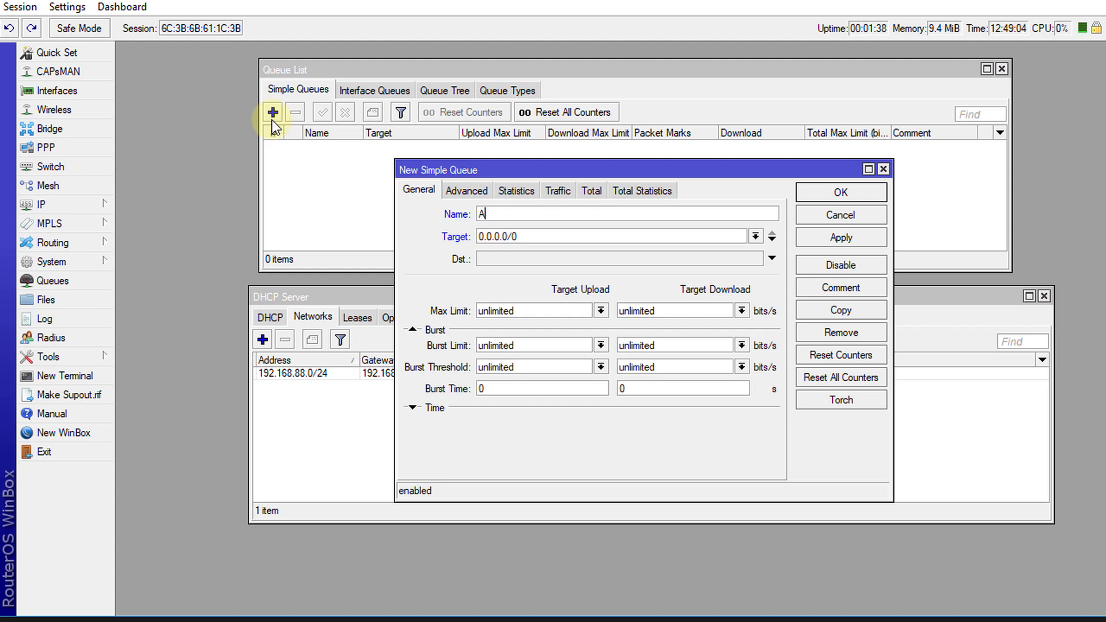
{"action": "type", "text": "ll Bandwidth"}
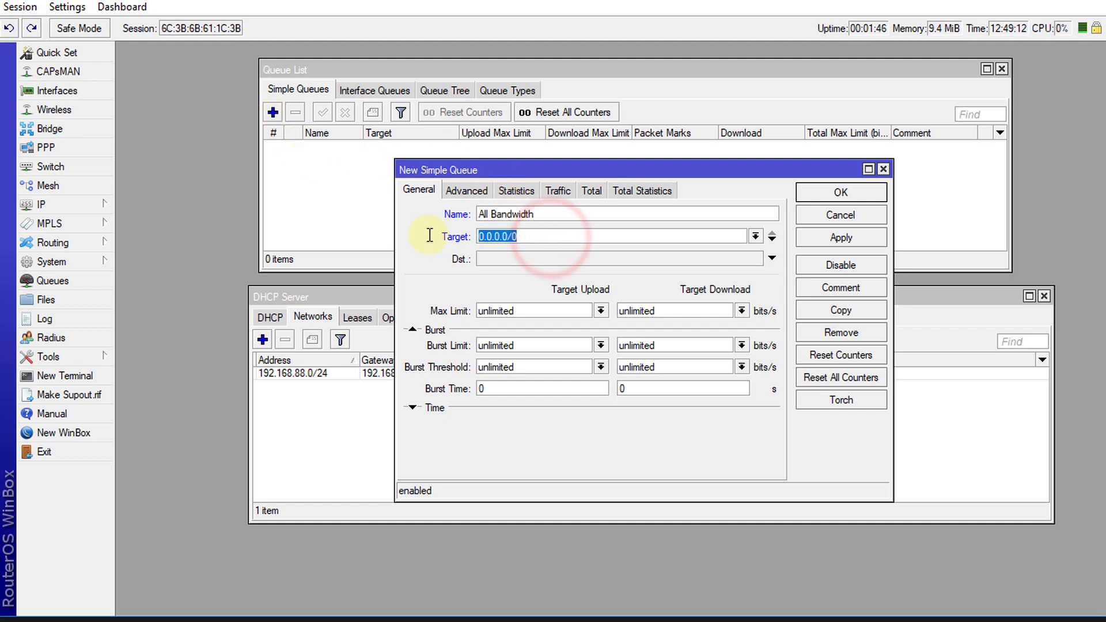
{"action": "type", "text": "192.168.88.0"}
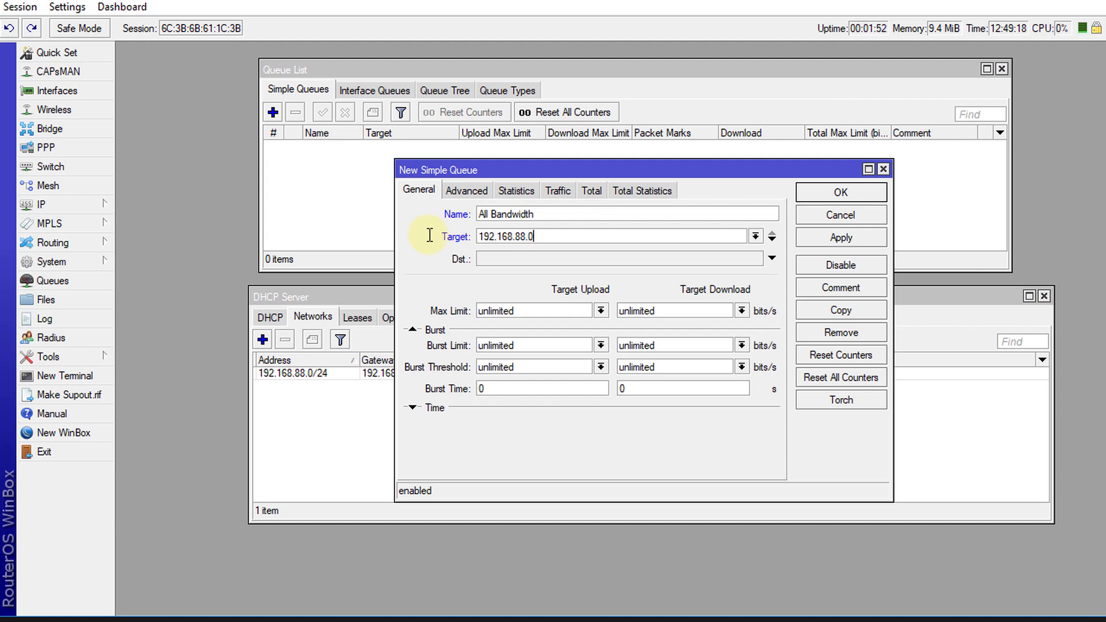
{"action": "type", "text": "/24"}
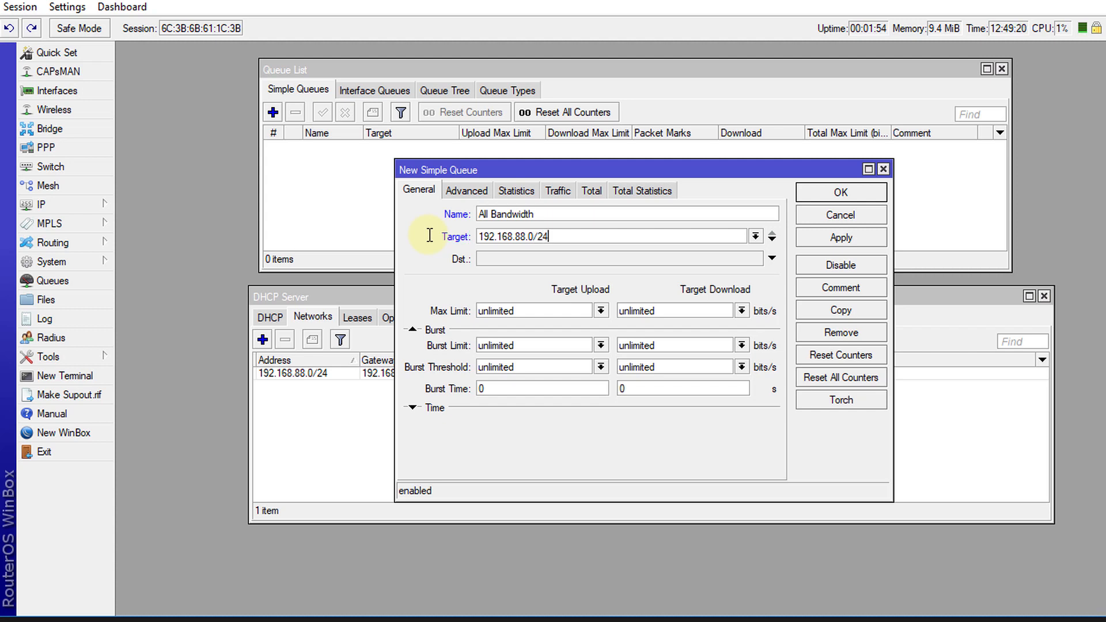
{"action": "mouse_move", "coordinate": [584, 328]}
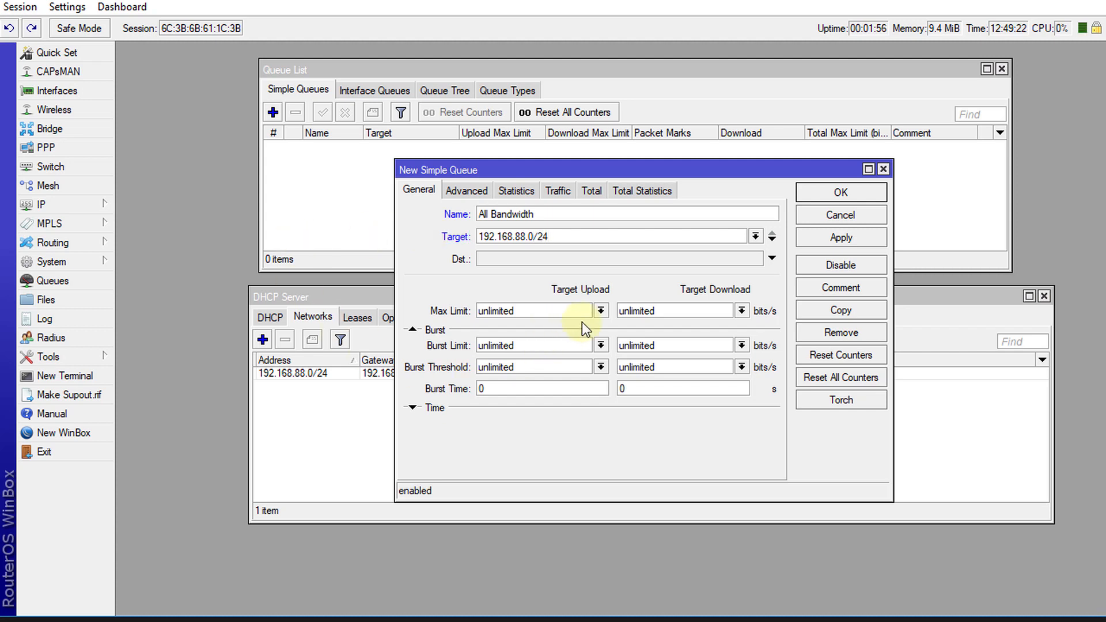
Set the max limits to 512k upload and 6M download, briefly expanding Time settings.
{"action": "left_click", "coordinate": [600, 311]}
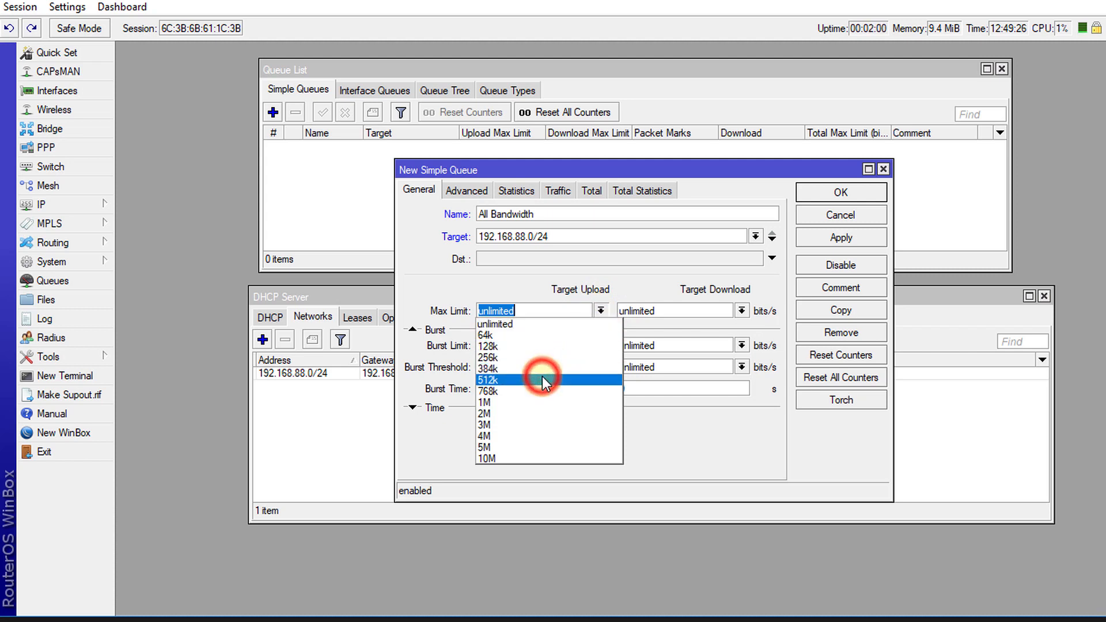
{"action": "left_click", "coordinate": [489, 380]}
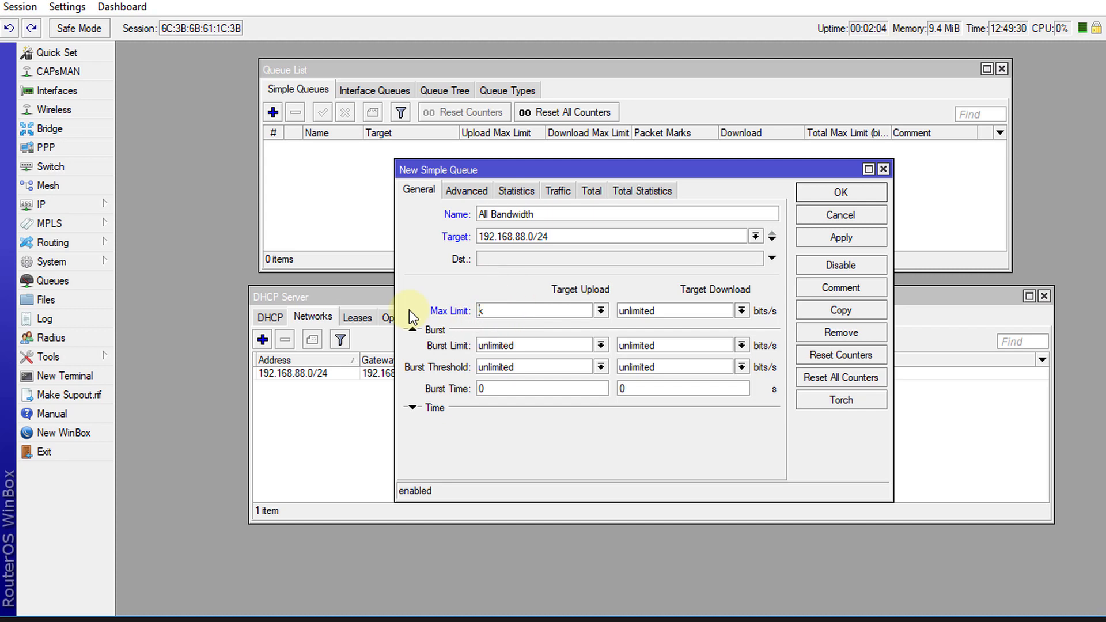
{"action": "type", "text": "500"}
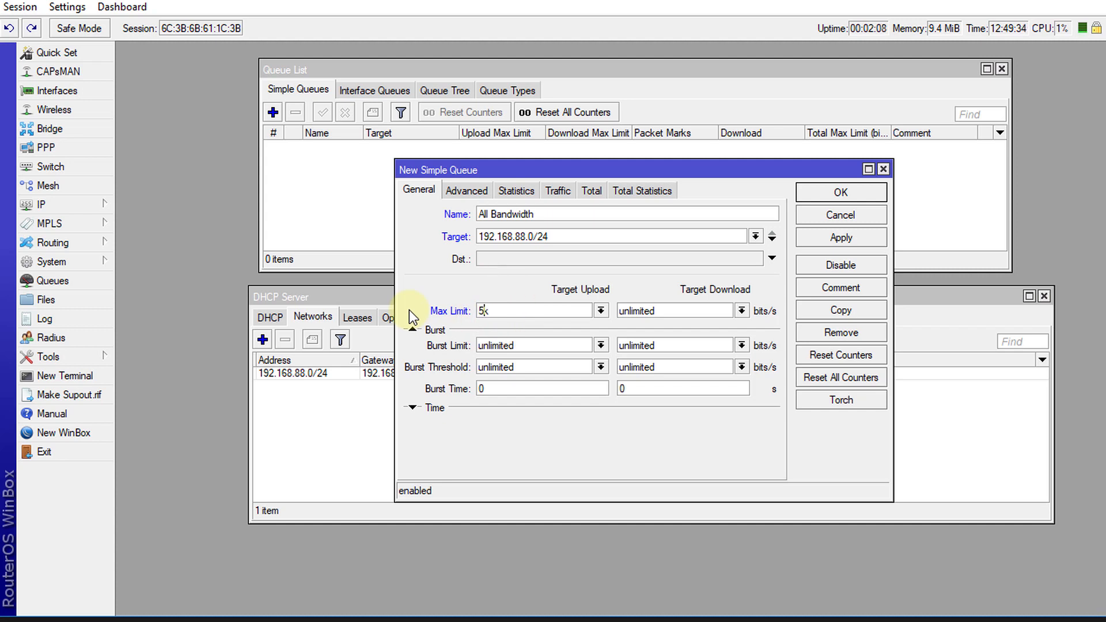
{"action": "left_click", "coordinate": [601, 310]}
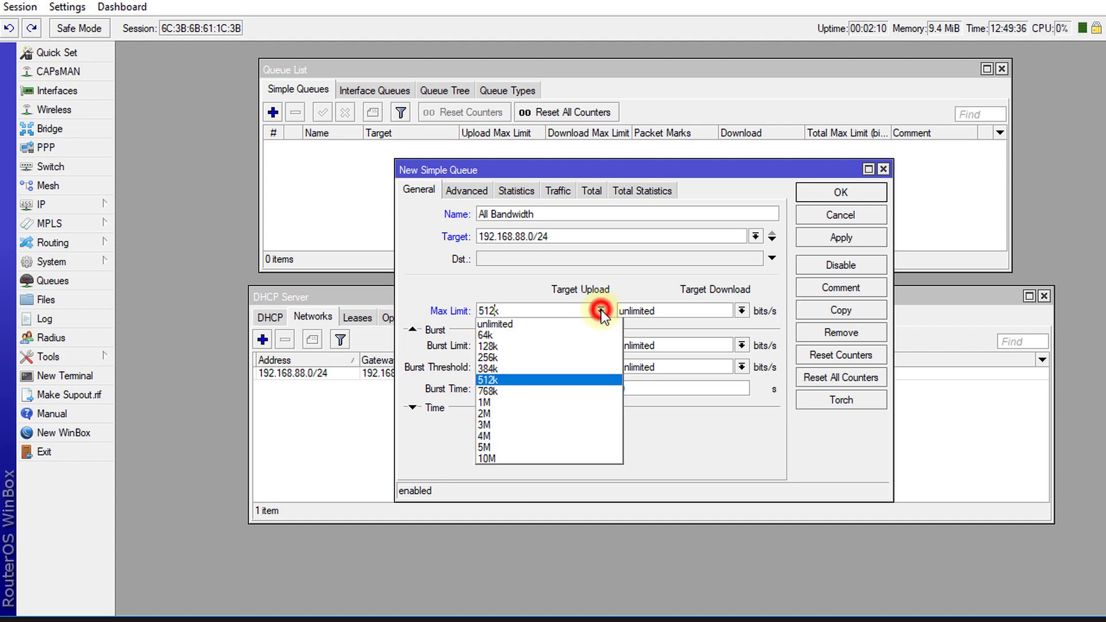
{"action": "mouse_move", "coordinate": [562, 289]}
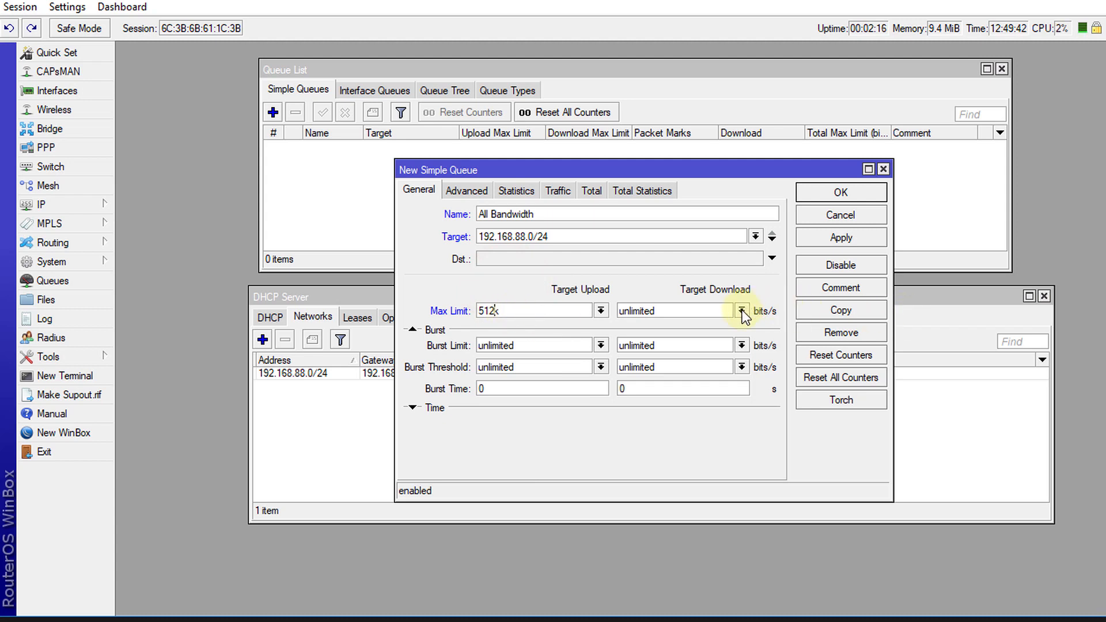
{"action": "left_click", "coordinate": [741, 311]}
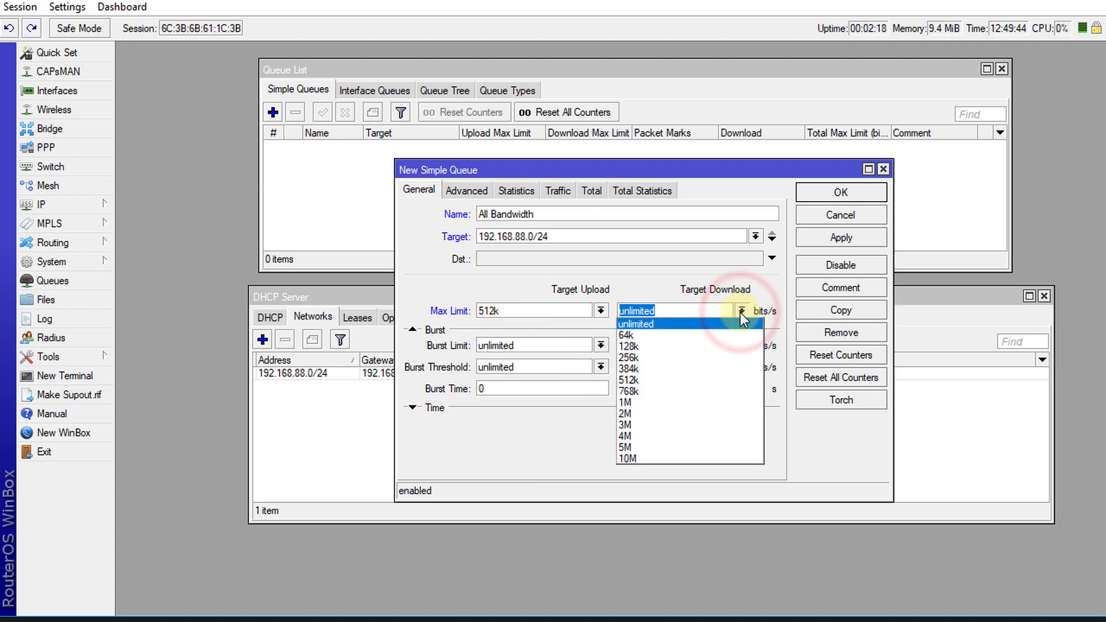
{"action": "mouse_move", "coordinate": [666, 447]}
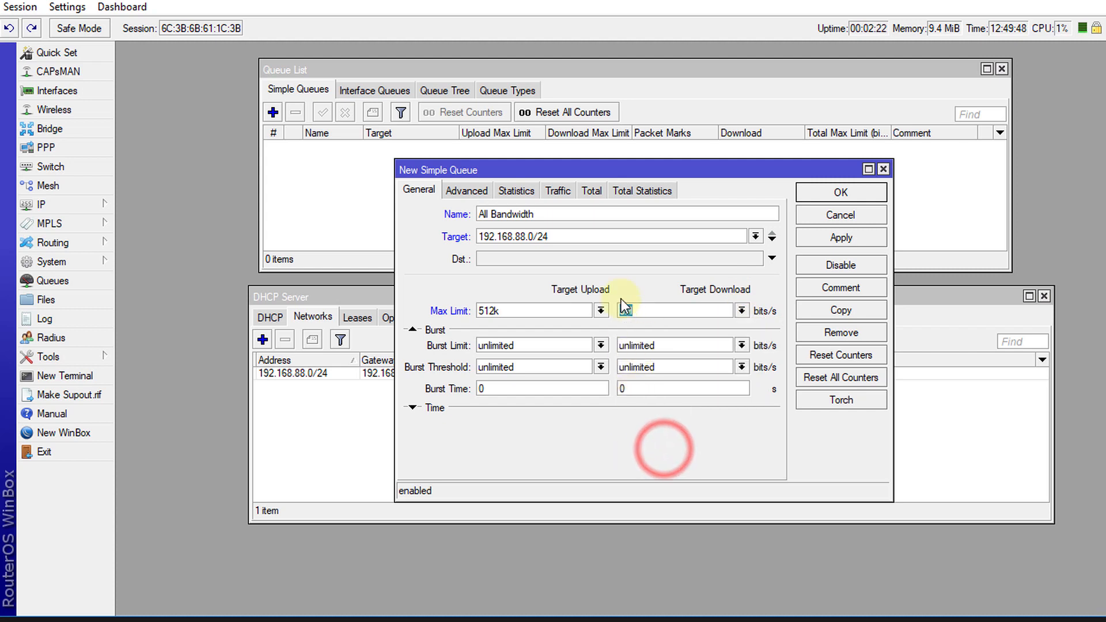
{"action": "type", "text": "6M"}
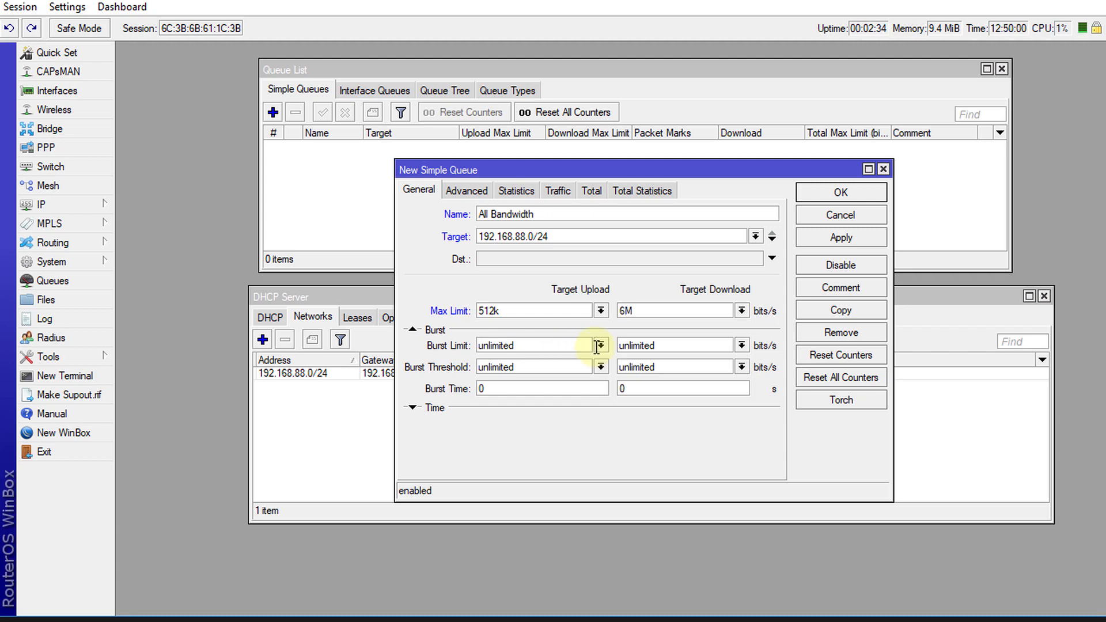
{"action": "mouse_move", "coordinate": [651, 310]}
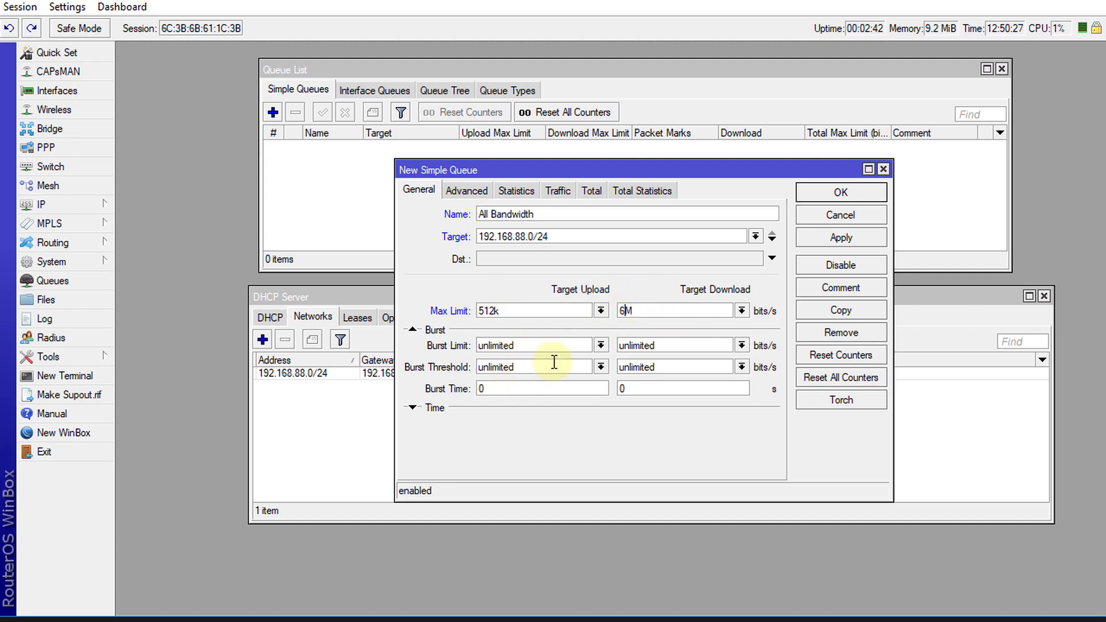
{"action": "mouse_move", "coordinate": [575, 344]}
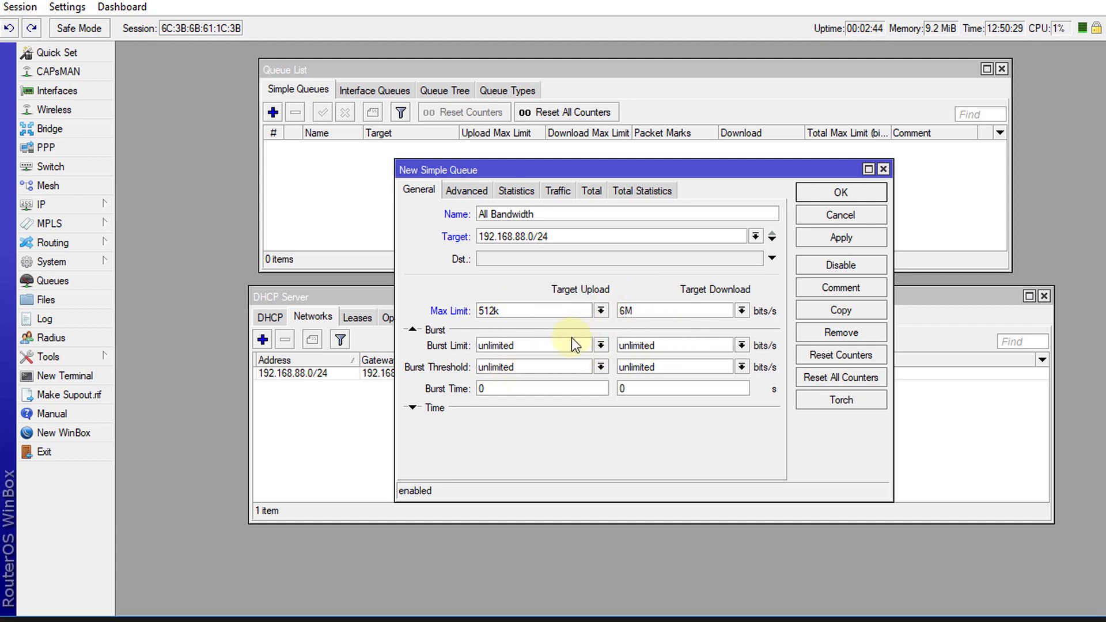
{"action": "mouse_move", "coordinate": [559, 389]}
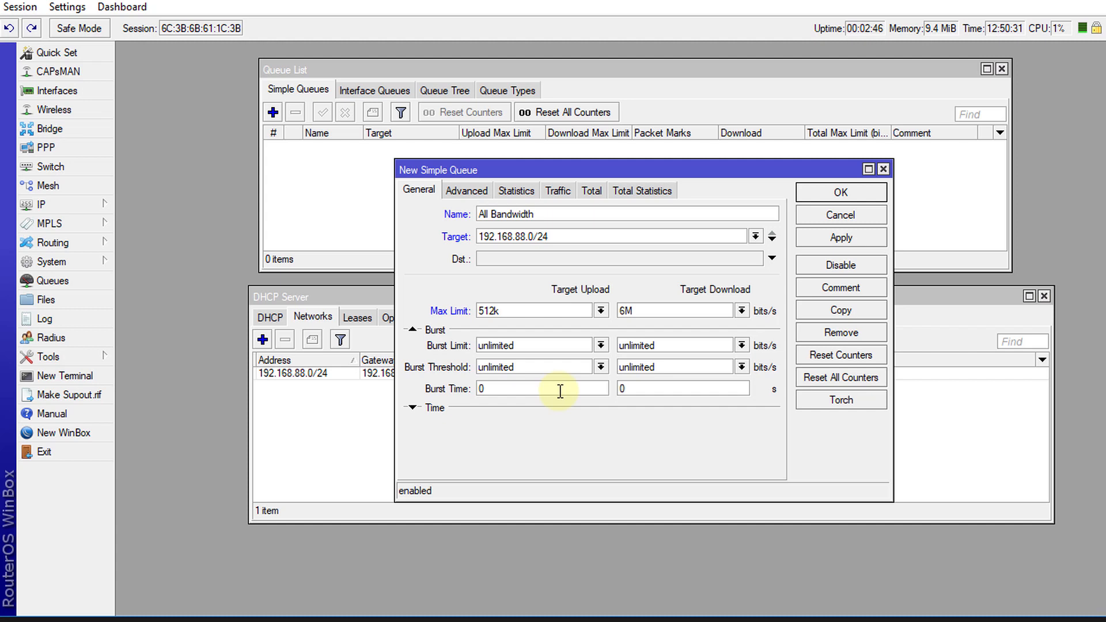
{"action": "left_click", "coordinate": [412, 408]}
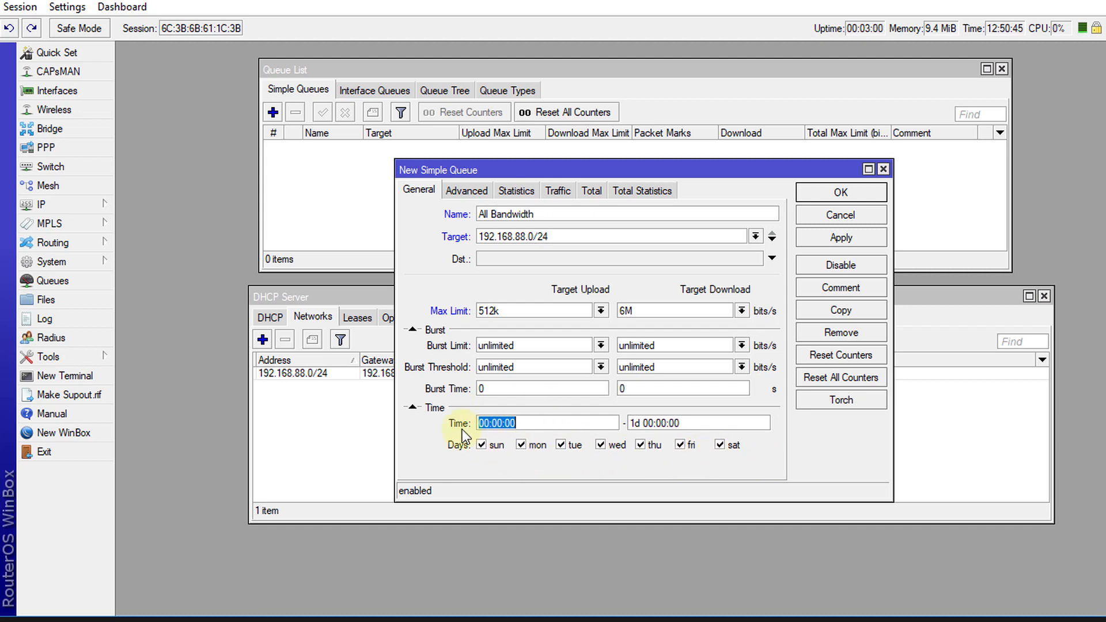
{"action": "left_click", "coordinate": [413, 408]}
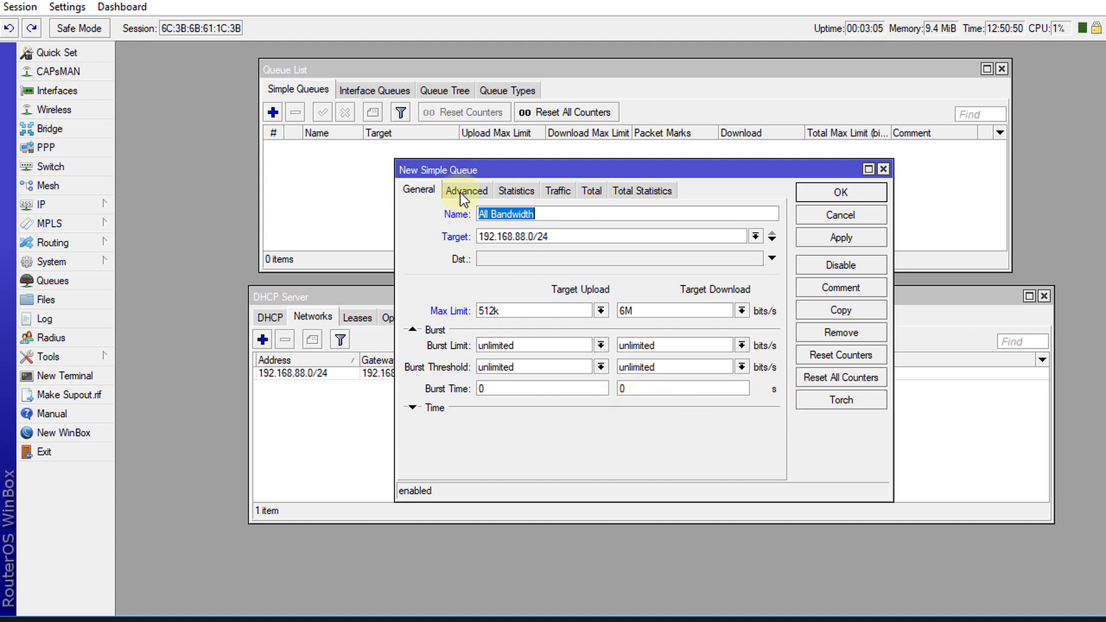
Inspect the Advanced tab's Packet Marks and Limit At dropdowns without changing them.
{"action": "left_click", "coordinate": [466, 190]}
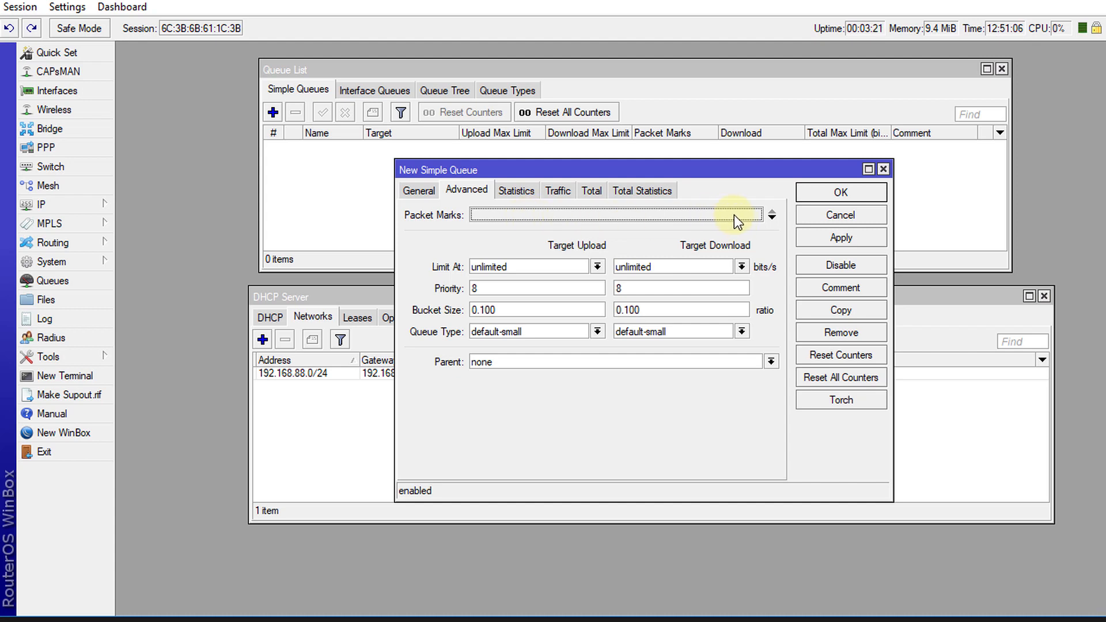
{"action": "left_click", "coordinate": [756, 214]}
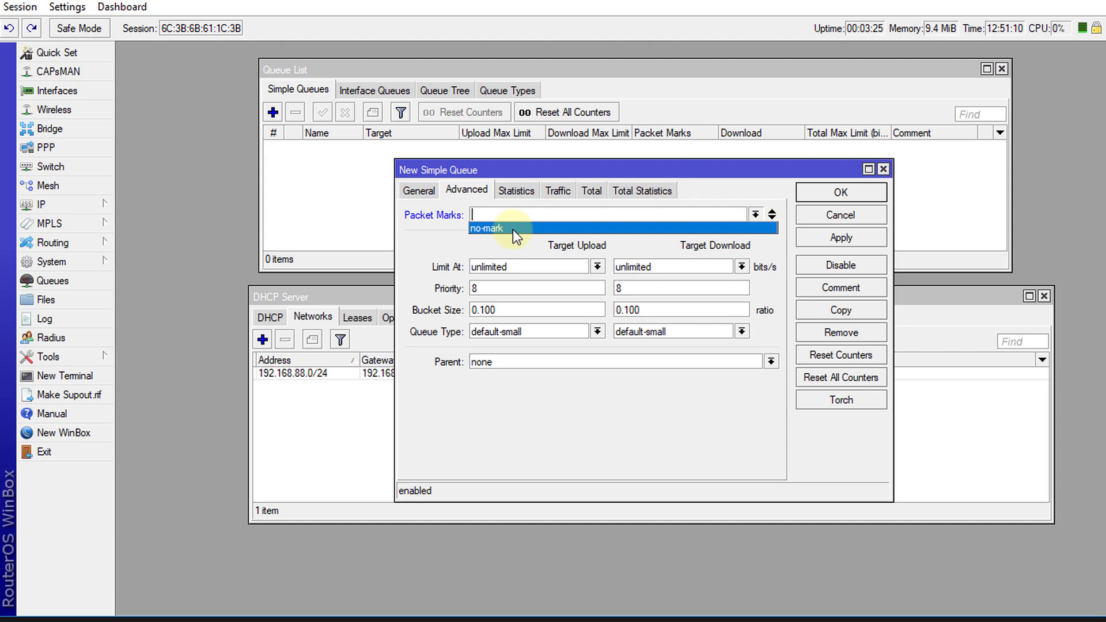
{"action": "left_click", "coordinate": [771, 214]}
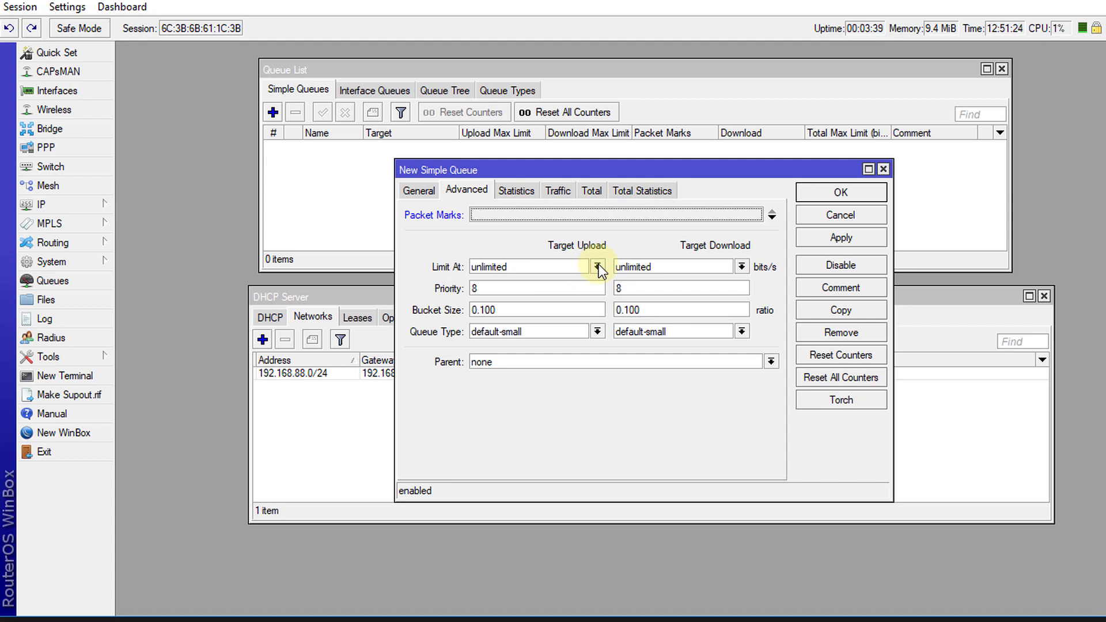
{"action": "left_click", "coordinate": [598, 266]}
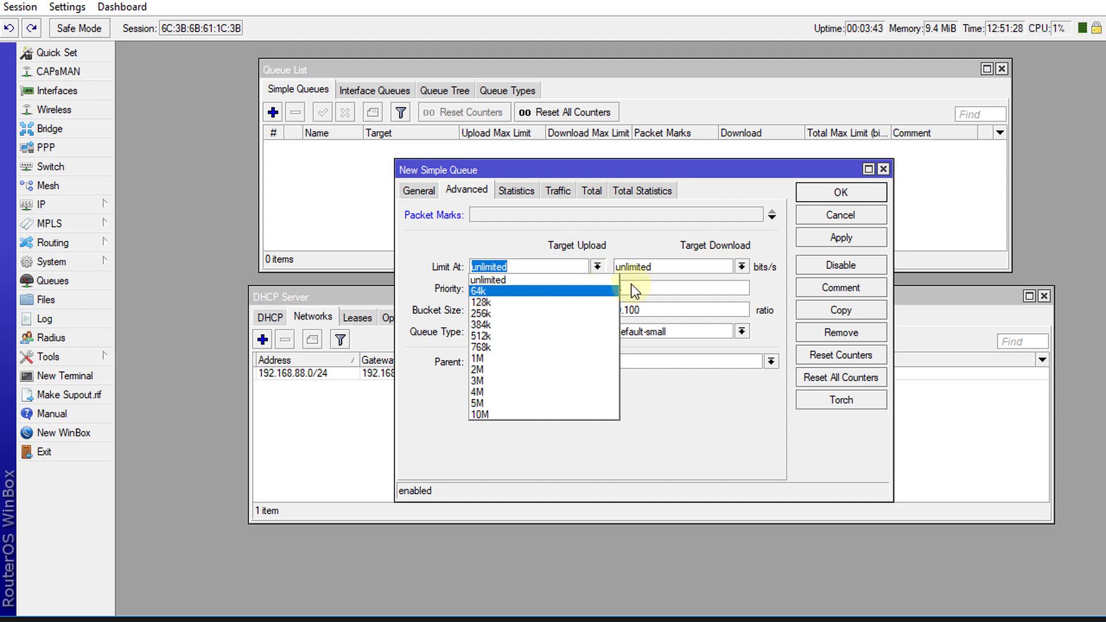
{"action": "left_click", "coordinate": [742, 267]}
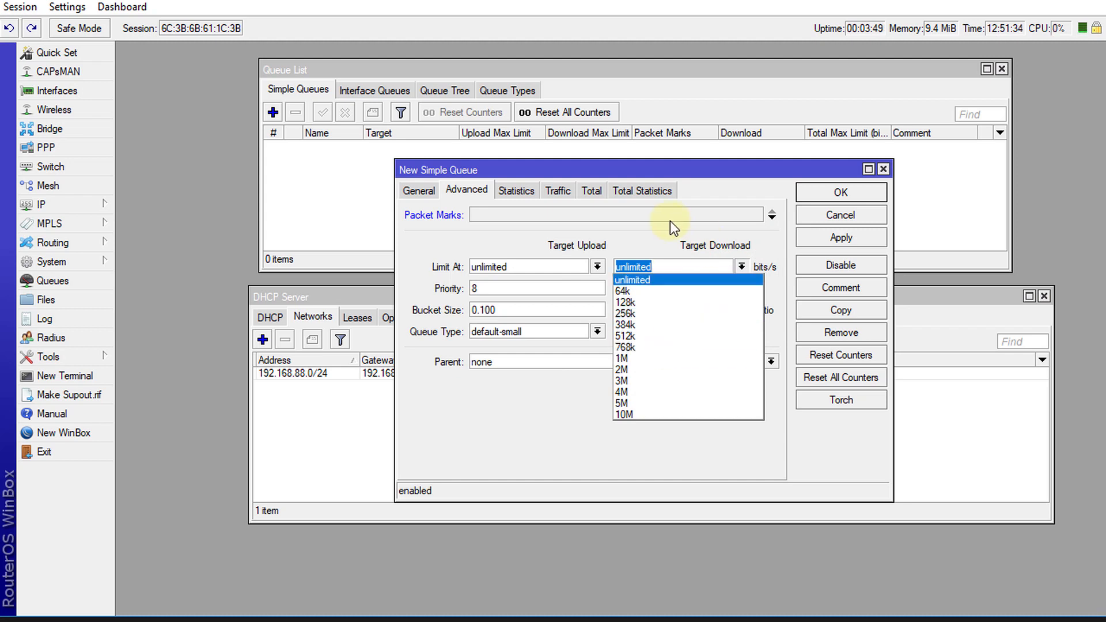
{"action": "left_click", "coordinate": [631, 279]}
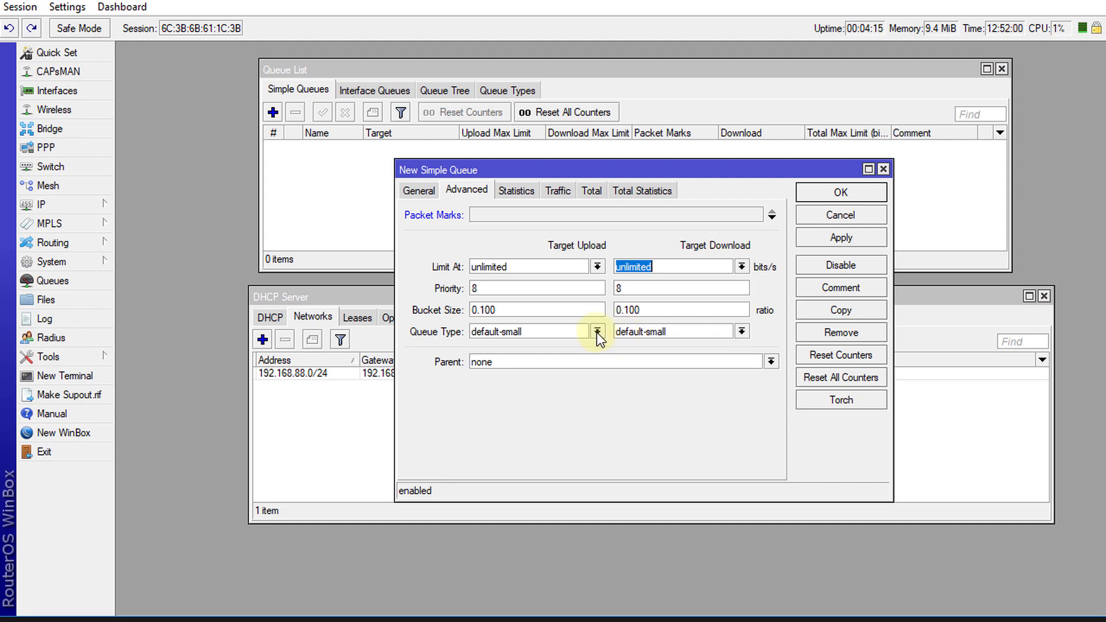
Choose pcq-upload-default for upload and pcq-download-default for download queue types.
{"action": "left_click", "coordinate": [596, 332]}
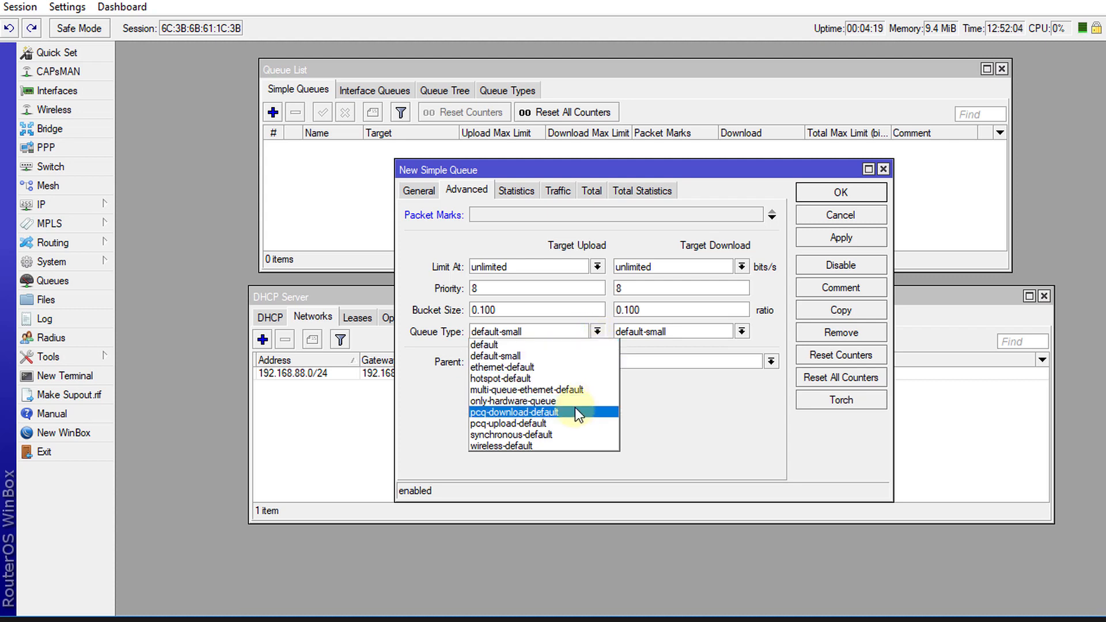
{"action": "left_click", "coordinate": [508, 424]}
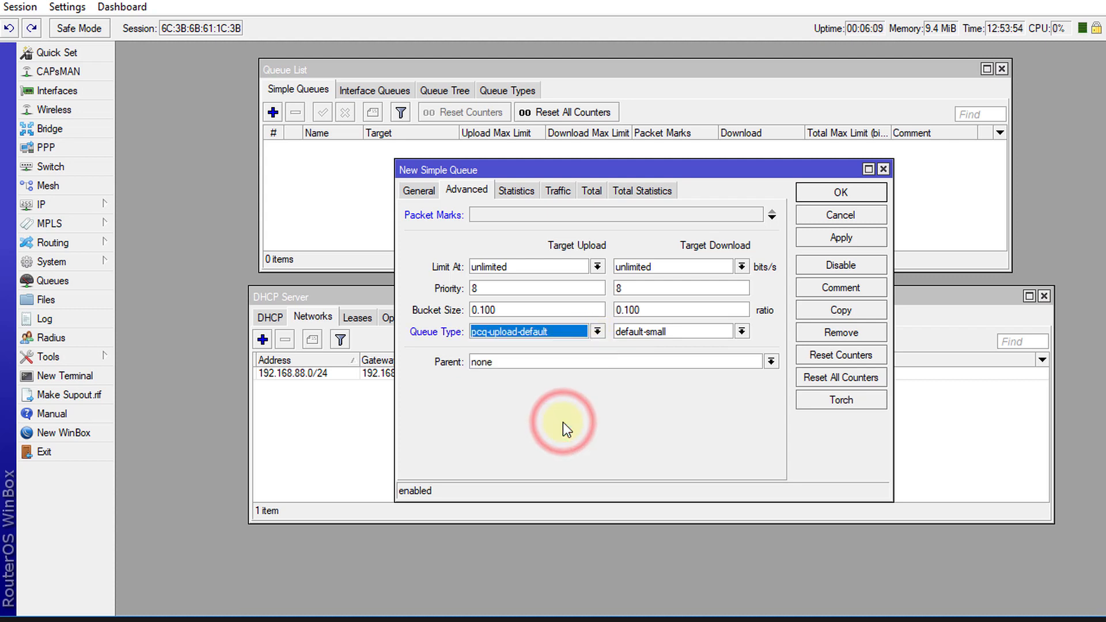
{"action": "mouse_move", "coordinate": [698, 392]}
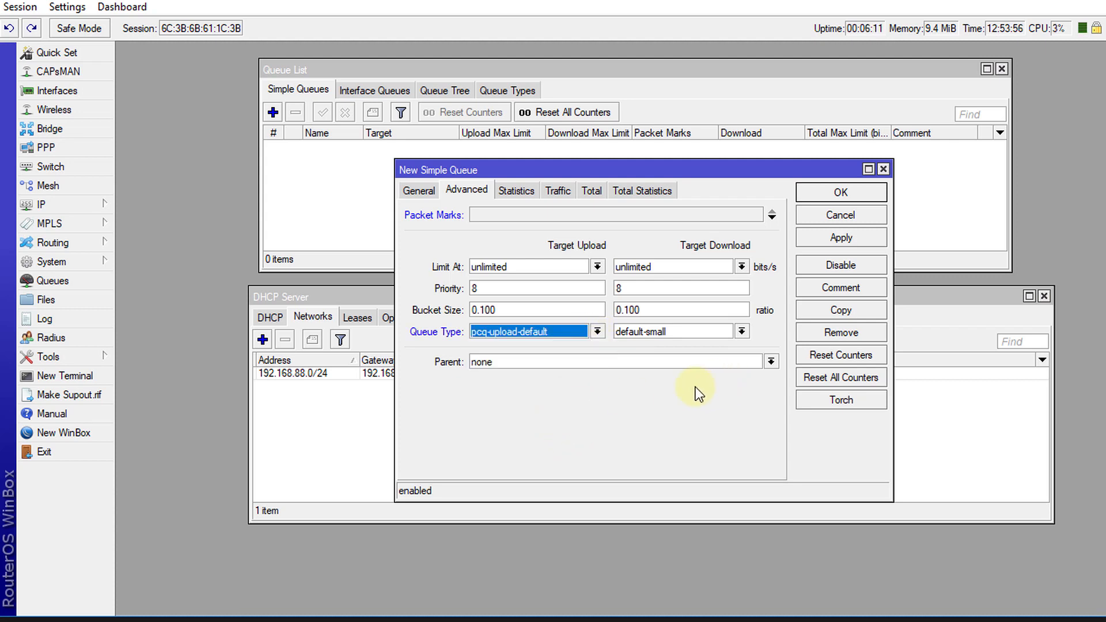
{"action": "left_click", "coordinate": [741, 330]}
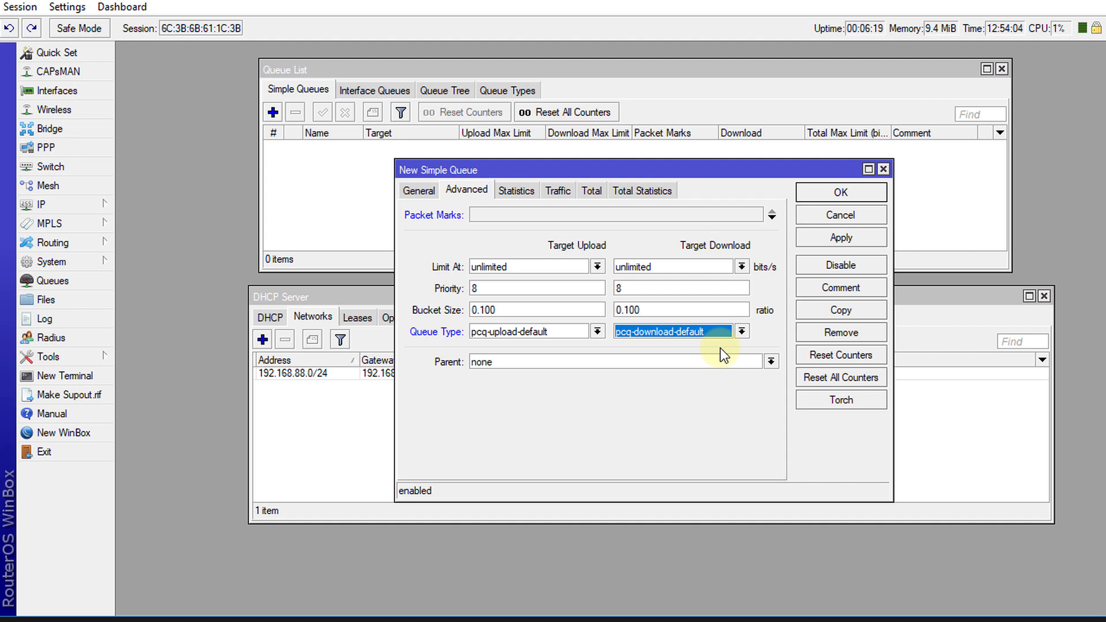
{"action": "mouse_move", "coordinate": [676, 367]}
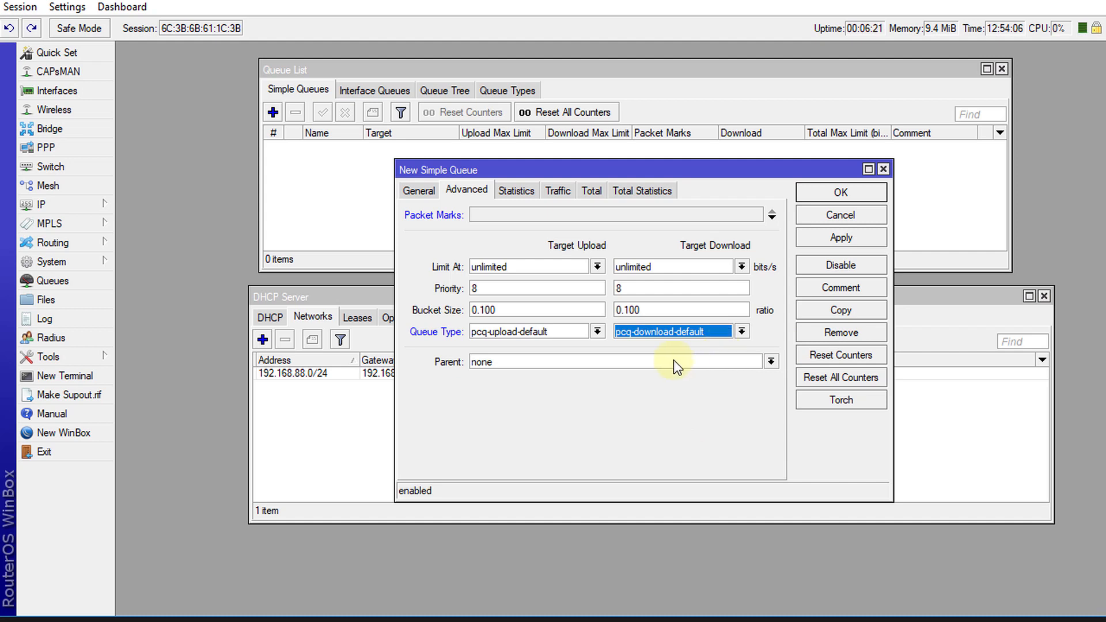
{"action": "mouse_move", "coordinate": [597, 345]}
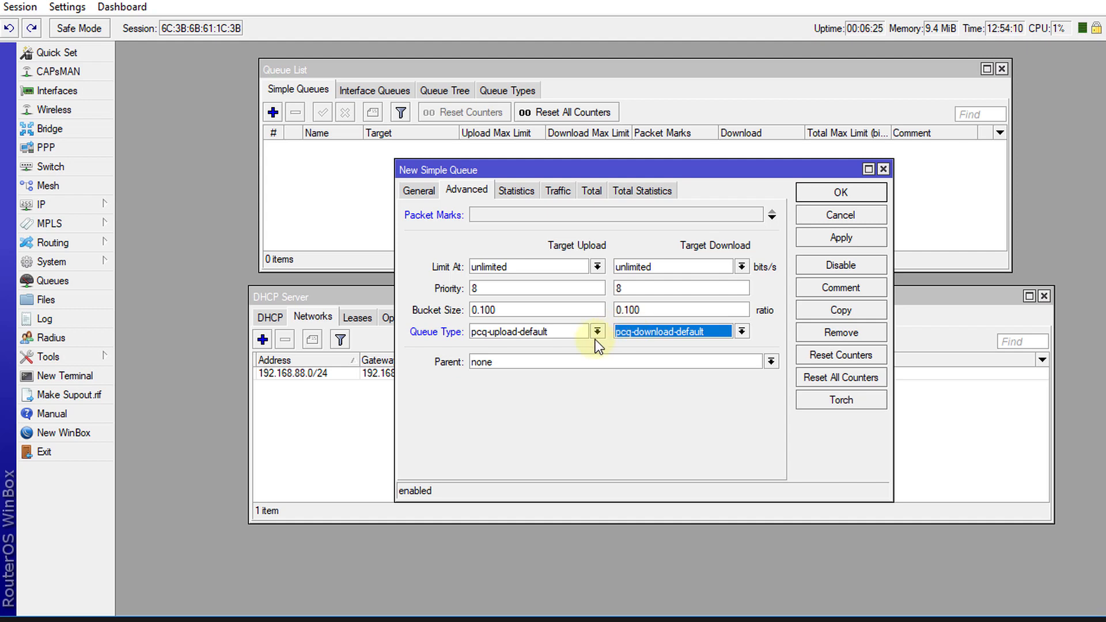
{"action": "mouse_move", "coordinate": [550, 351]}
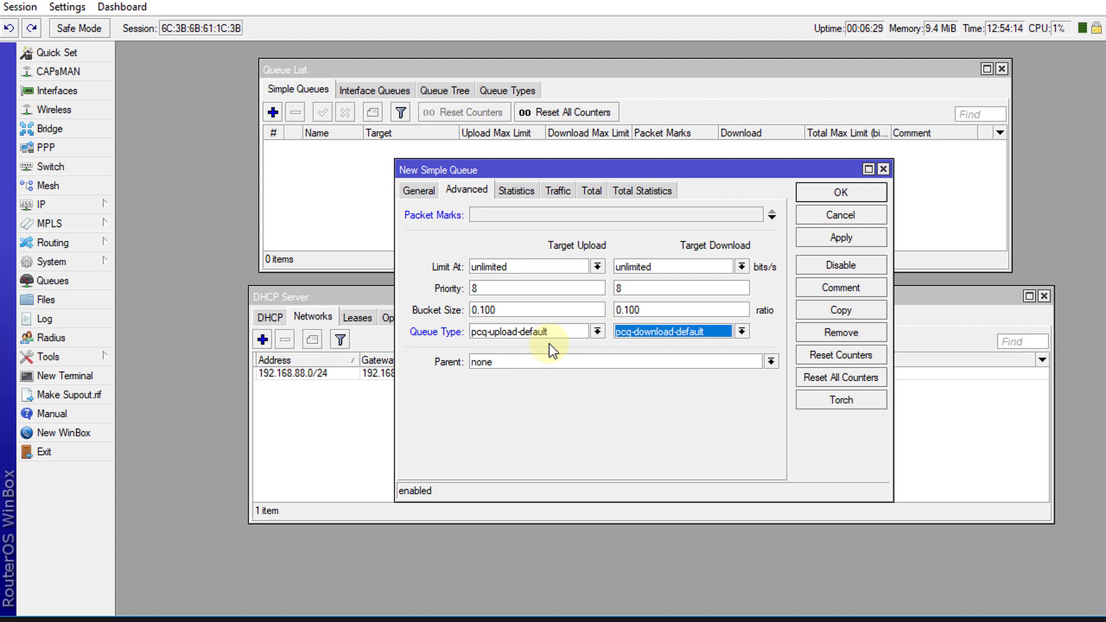
Apply the All Bandwidth queue and close its settings window with OK.
{"action": "left_click", "coordinate": [419, 189]}
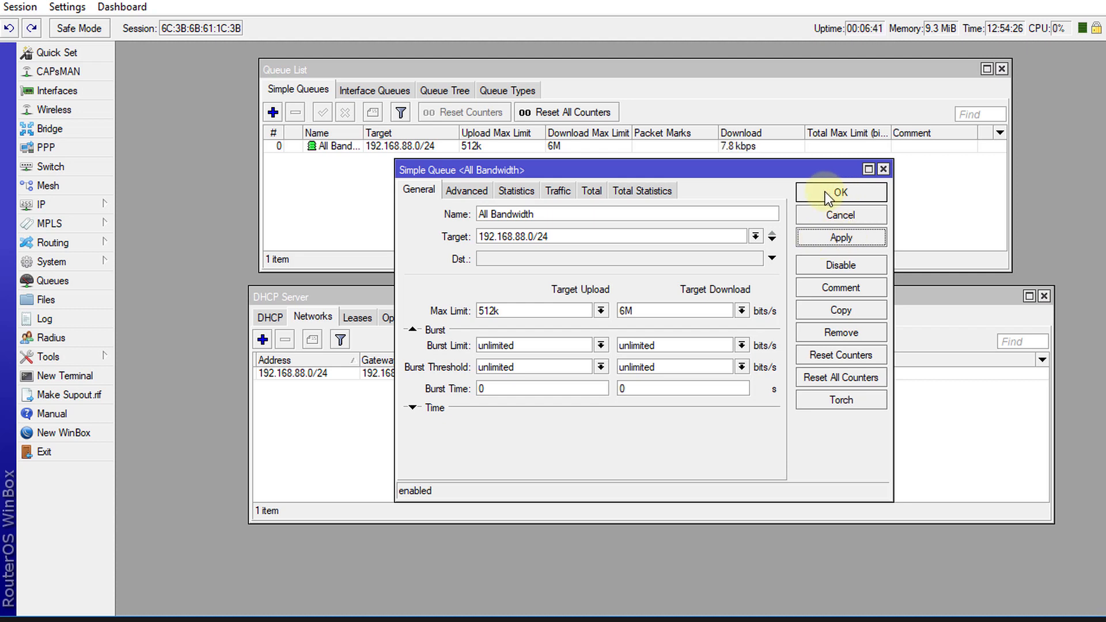
{"action": "mouse_move", "coordinate": [840, 238]}
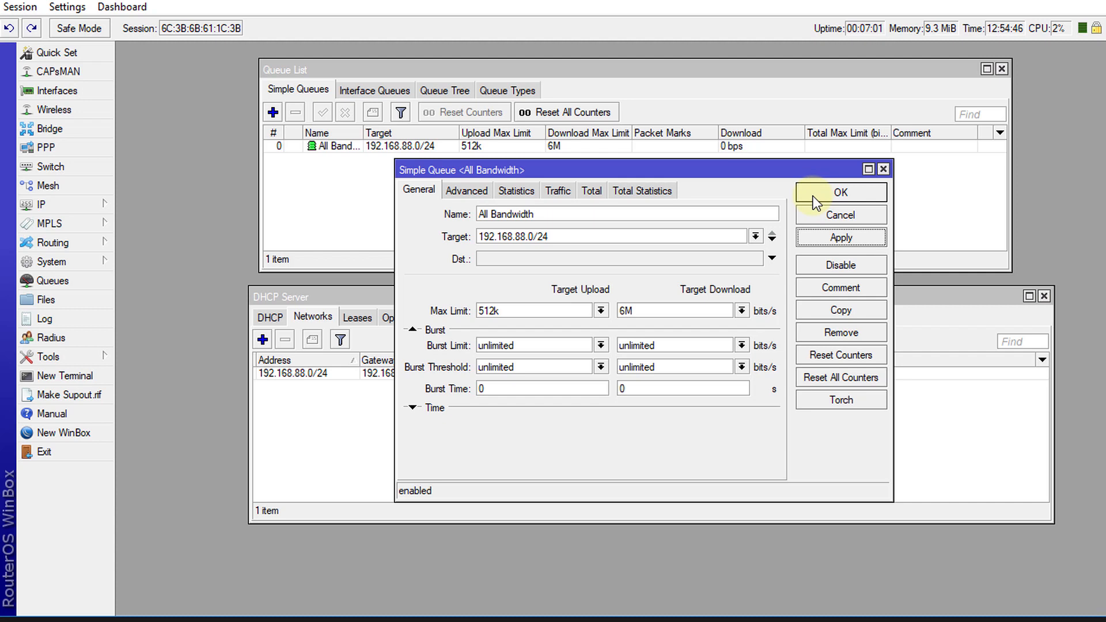
{"action": "left_click", "coordinate": [839, 191]}
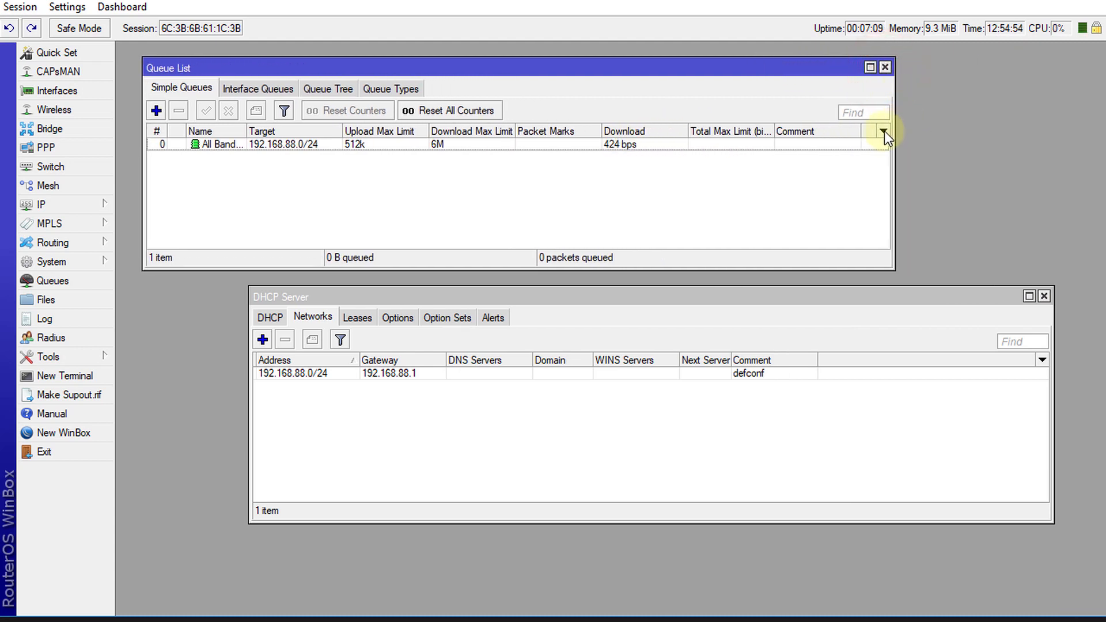
Add the Upload column to the simple queue list through Show Columns.
{"action": "left_click", "coordinate": [882, 131]}
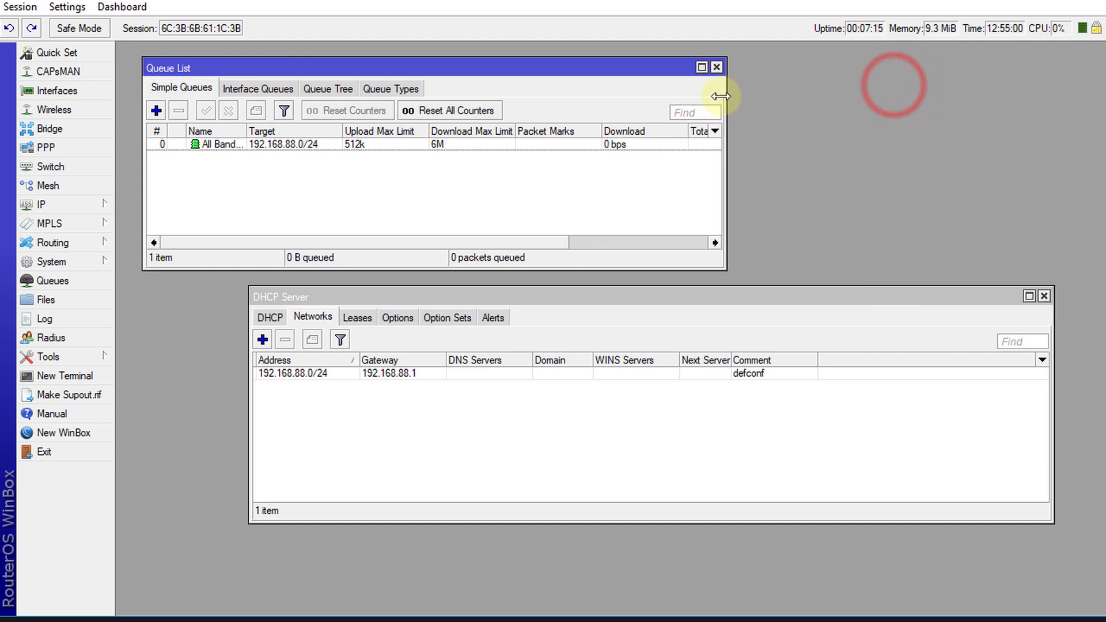
{"action": "right_click", "coordinate": [694, 132]}
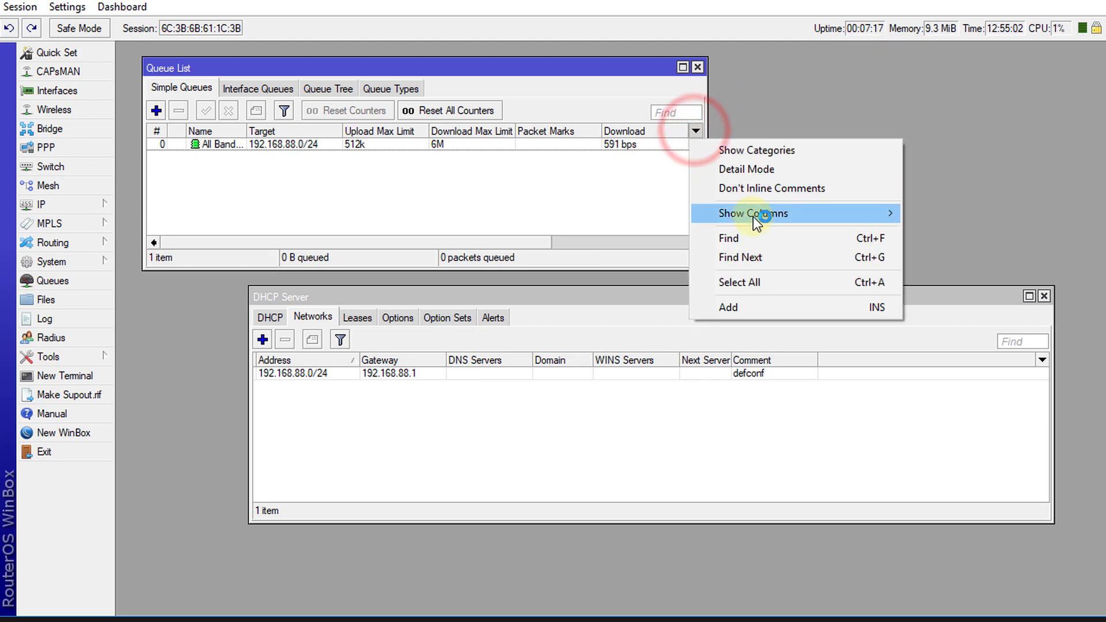
{"action": "left_click", "coordinate": [753, 213]}
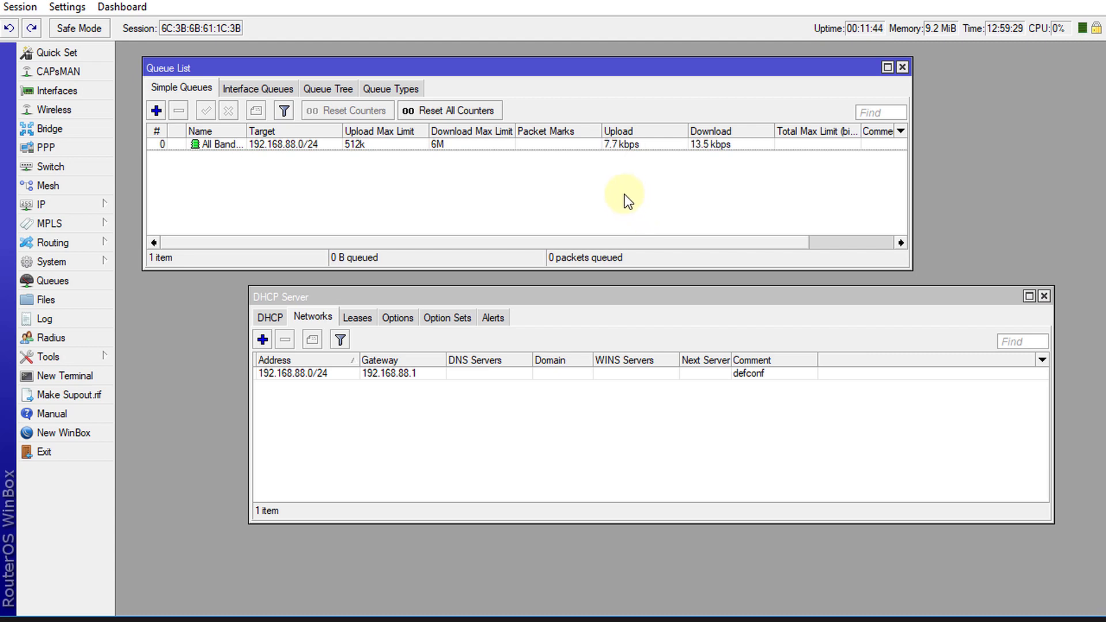
{"action": "mouse_move", "coordinate": [483, 146]}
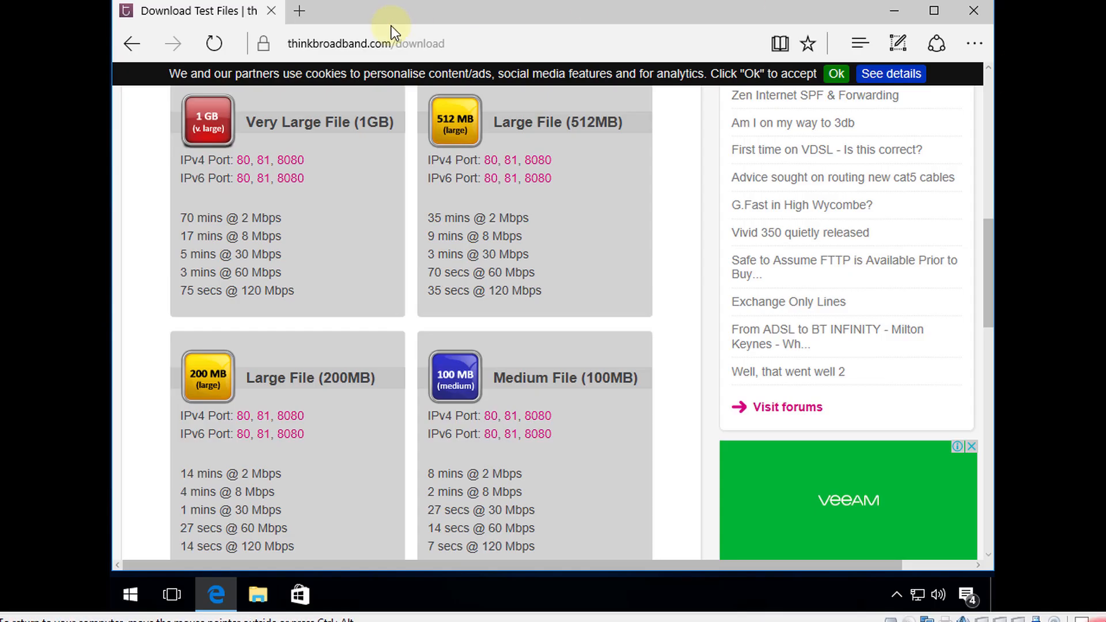
{"action": "mouse_move", "coordinate": [207, 122]}
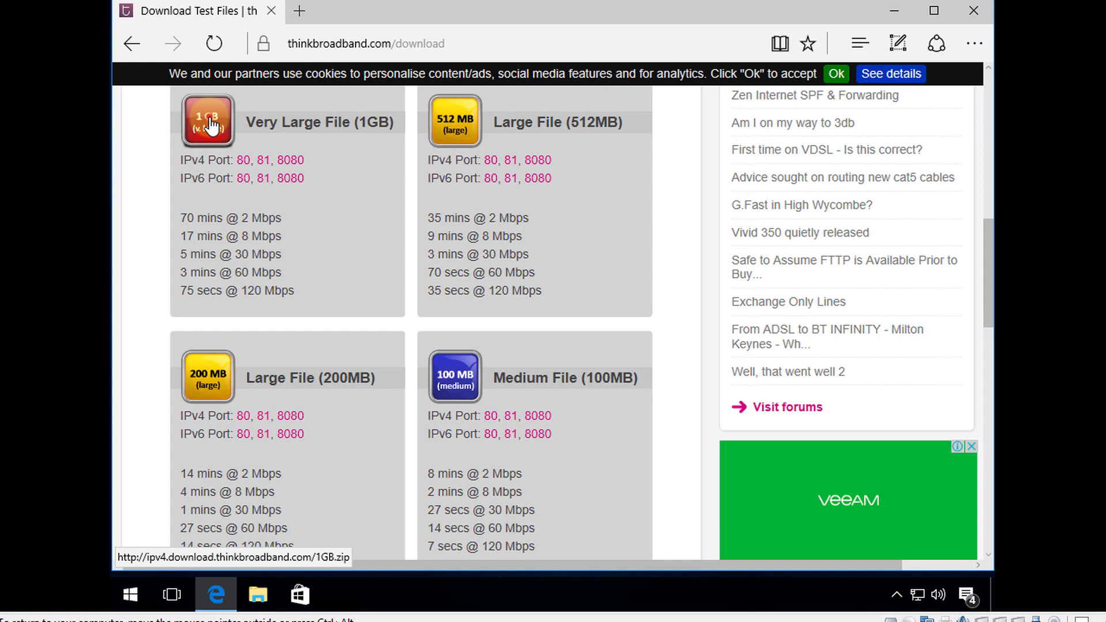
Download and save 1GB.zip from the thinkbroadband download page.
{"action": "left_click", "coordinate": [208, 119]}
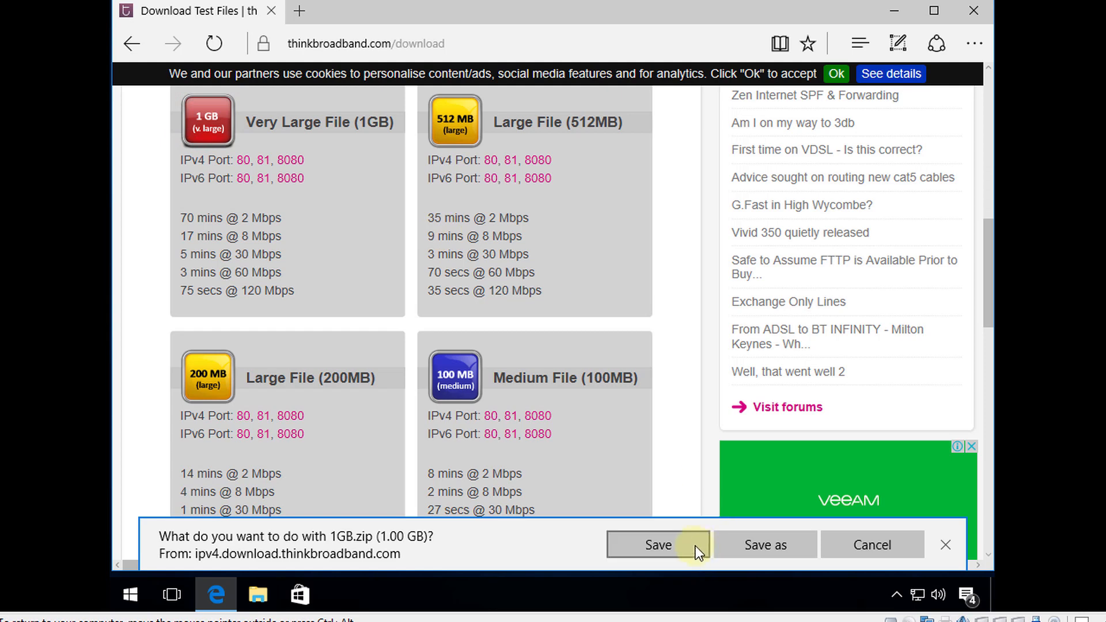
{"action": "left_click", "coordinate": [658, 545]}
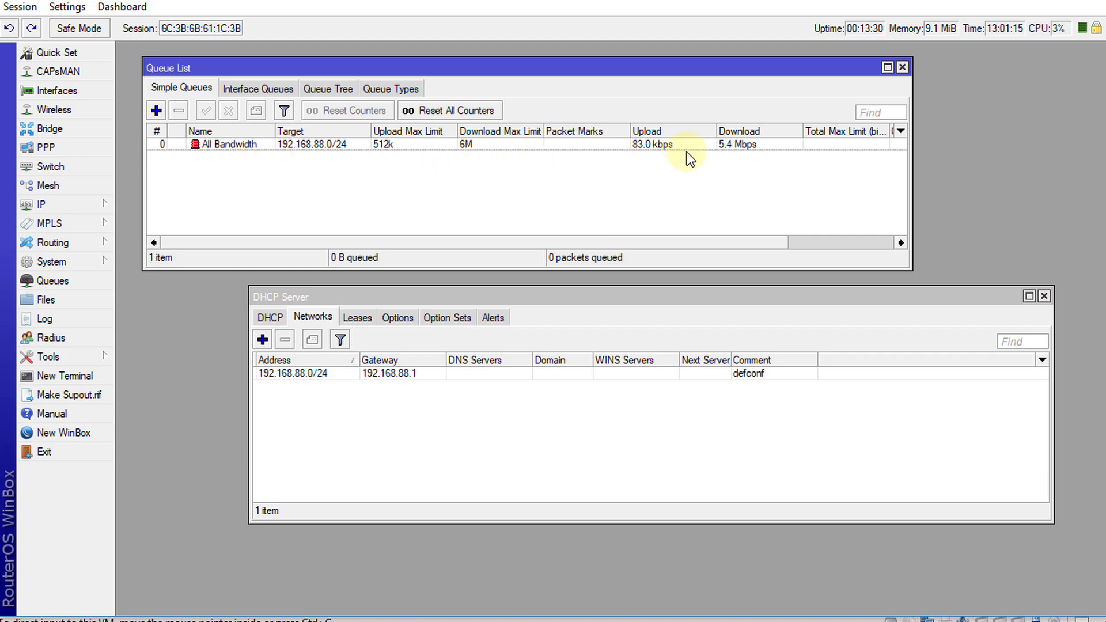
{"action": "mouse_move", "coordinate": [734, 154]}
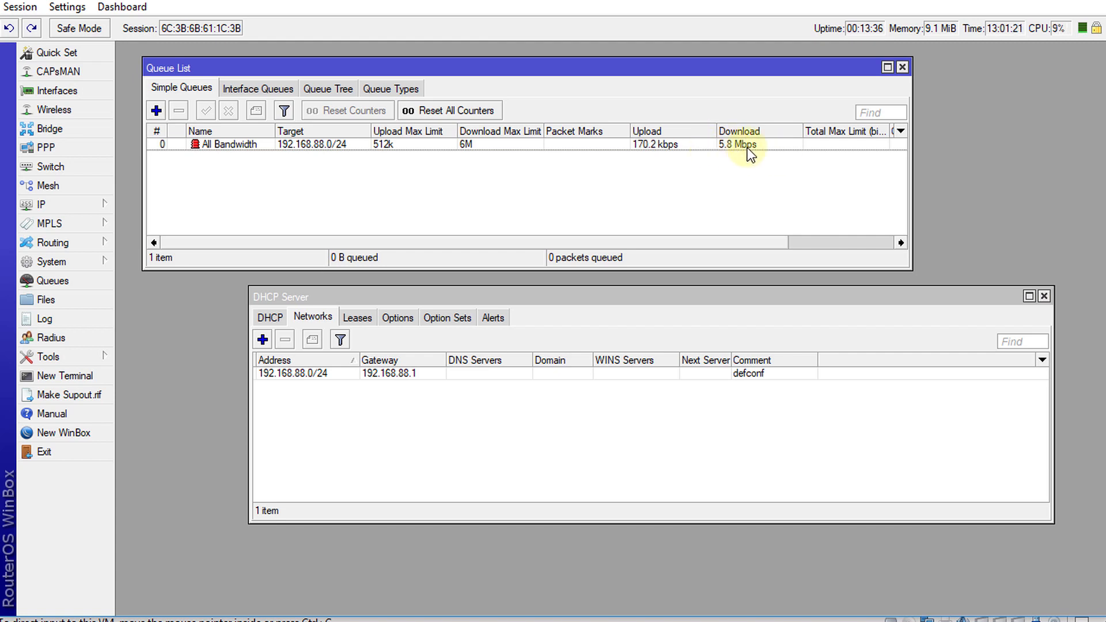
{"action": "double_click", "coordinate": [226, 144]}
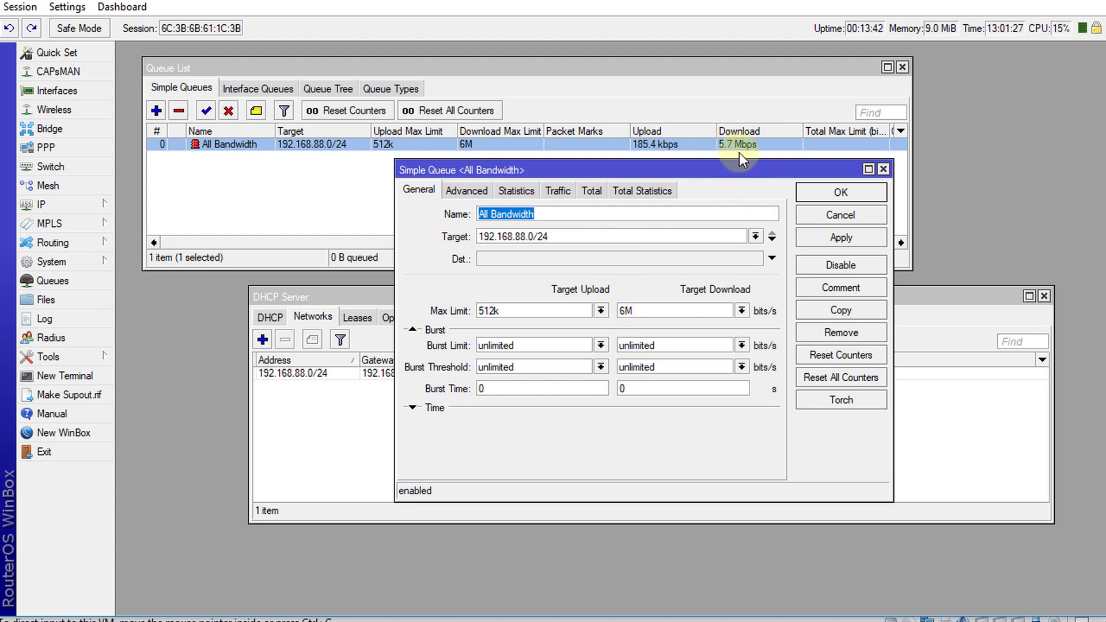
{"action": "left_click", "coordinate": [838, 215]}
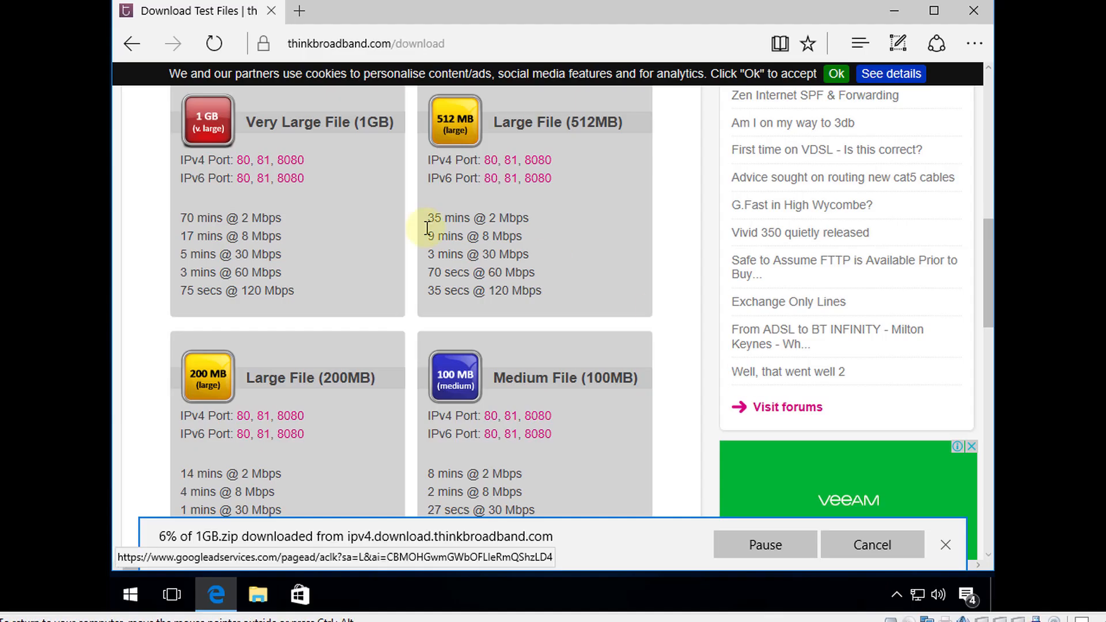
{"action": "mouse_move", "coordinate": [204, 562]}
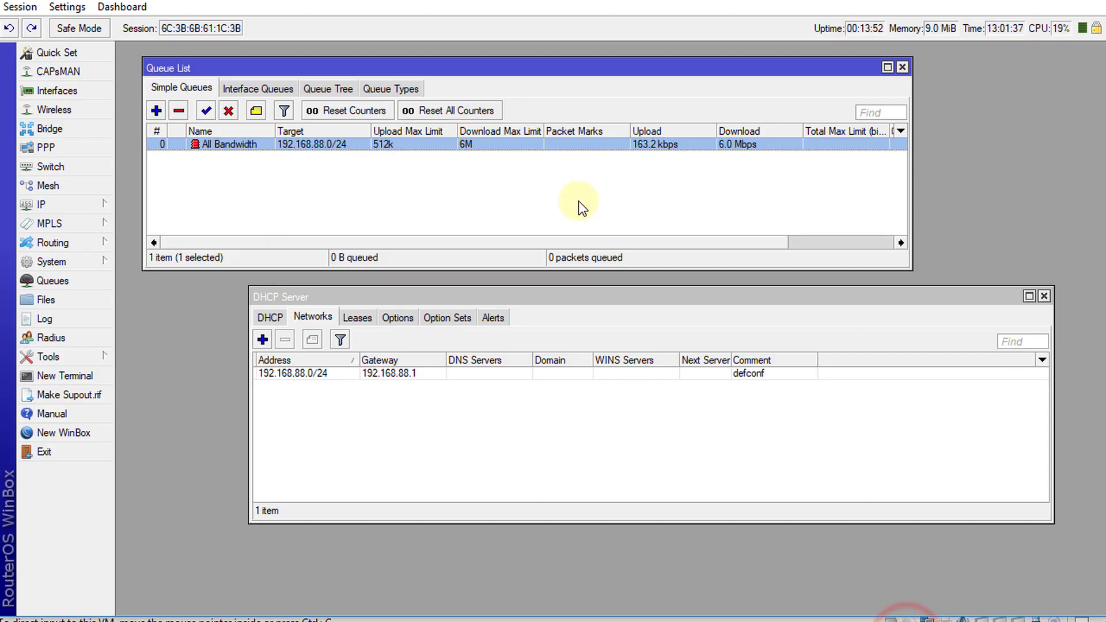
{"action": "mouse_move", "coordinate": [726, 153]}
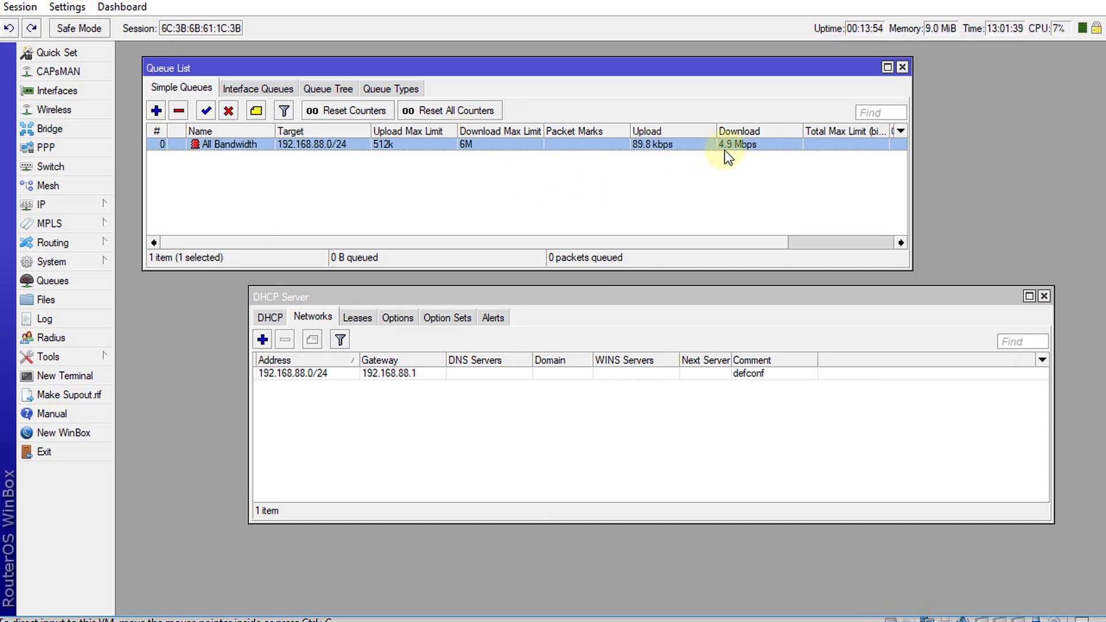